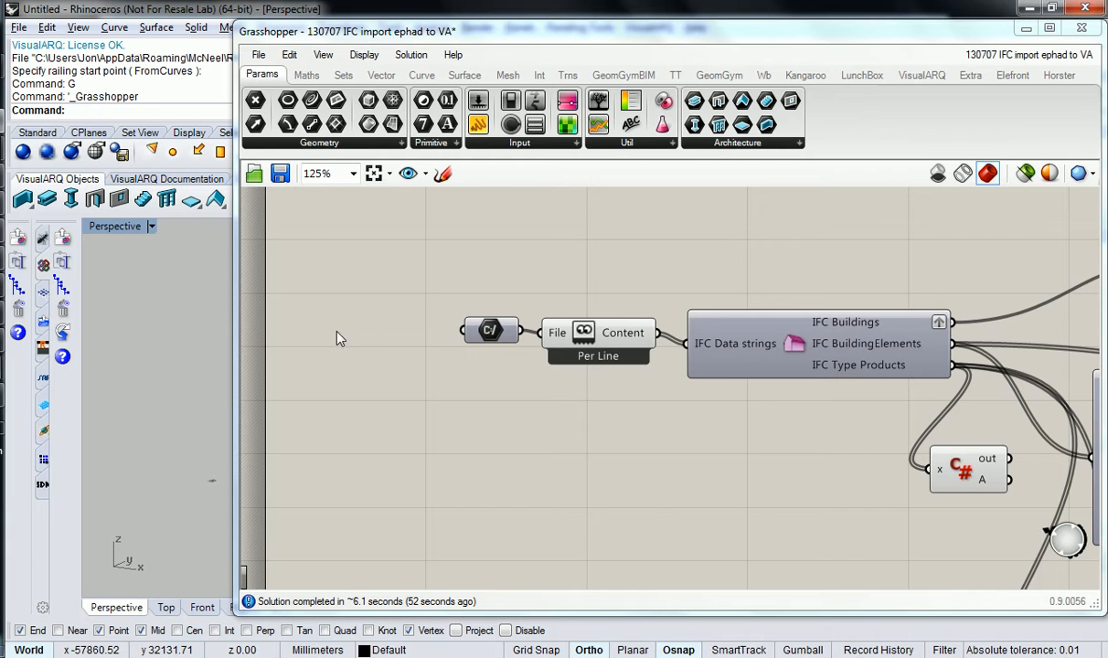
mouse_move(322, 307)
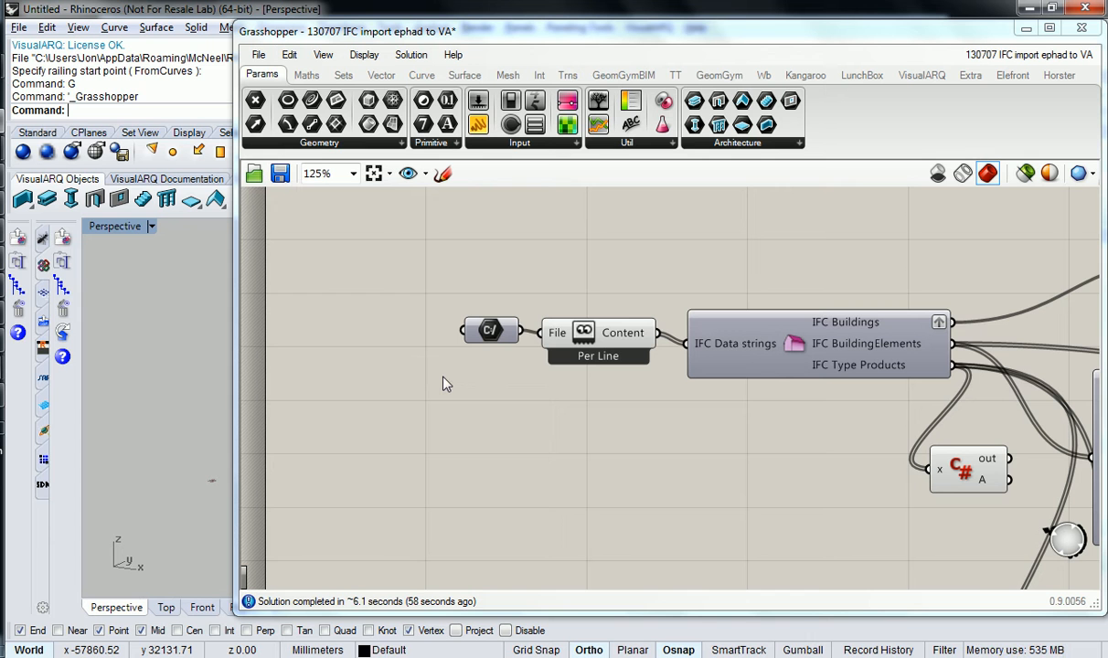
mouse_move(448, 375)
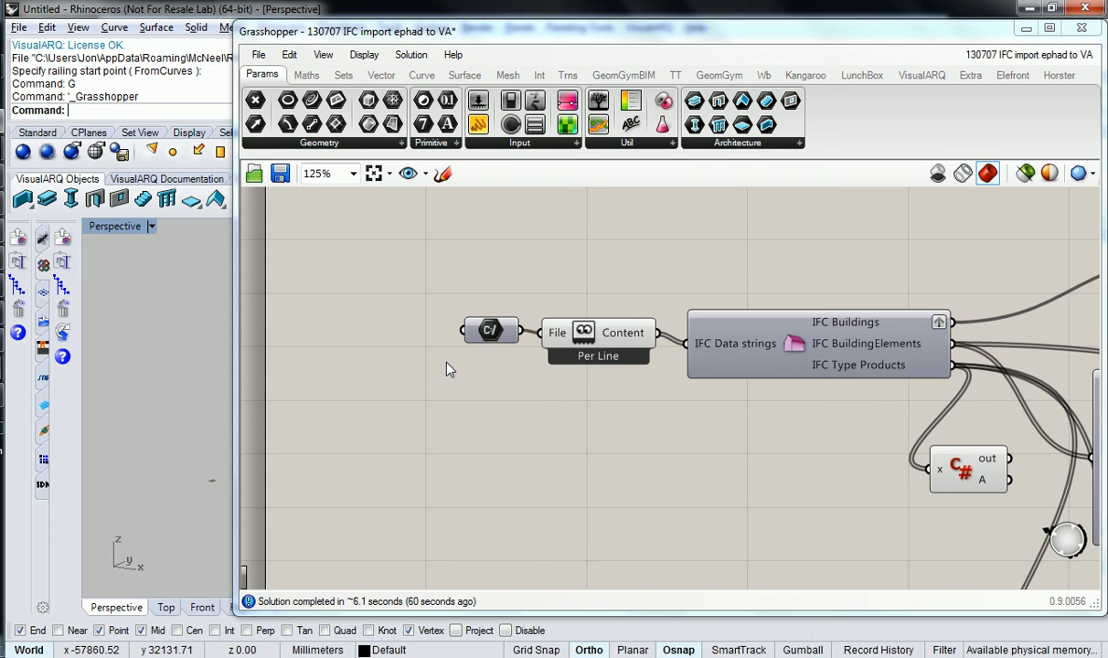
mouse_move(484, 339)
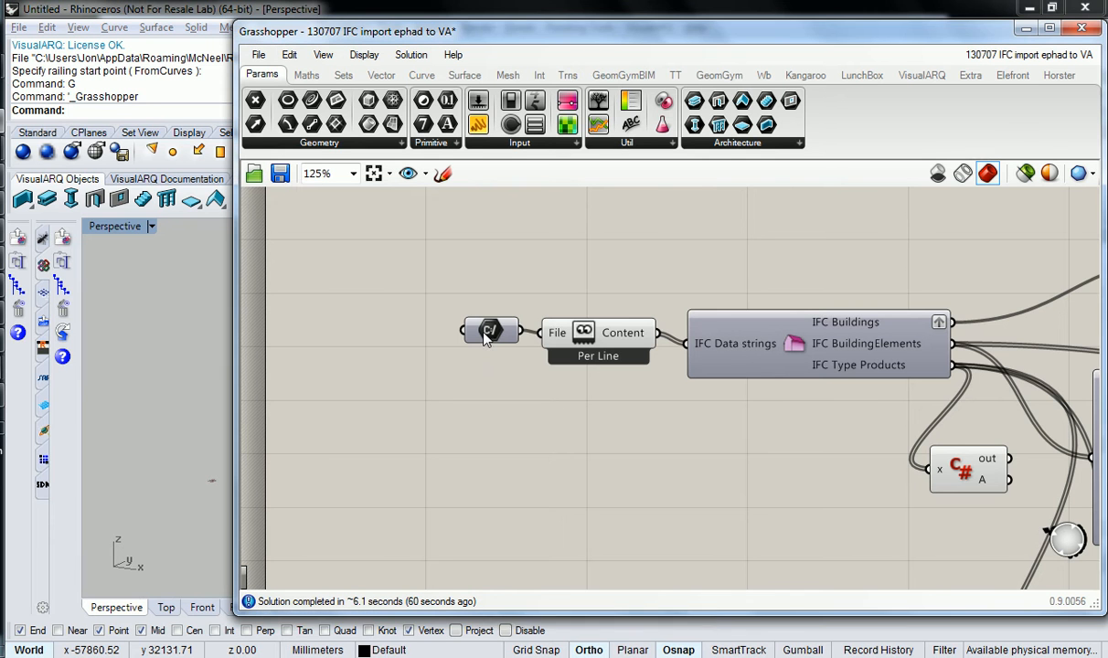
mouse_move(539, 482)
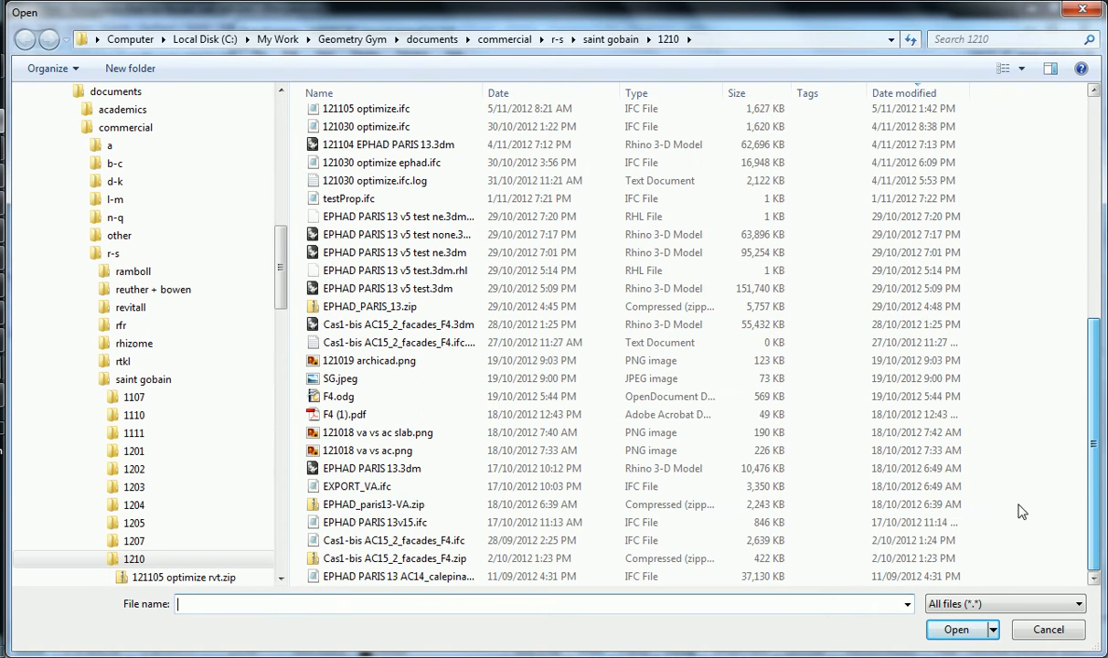
Select and open EPHAD PARIS 13v15.ifc as the File Path input.
click(375, 522)
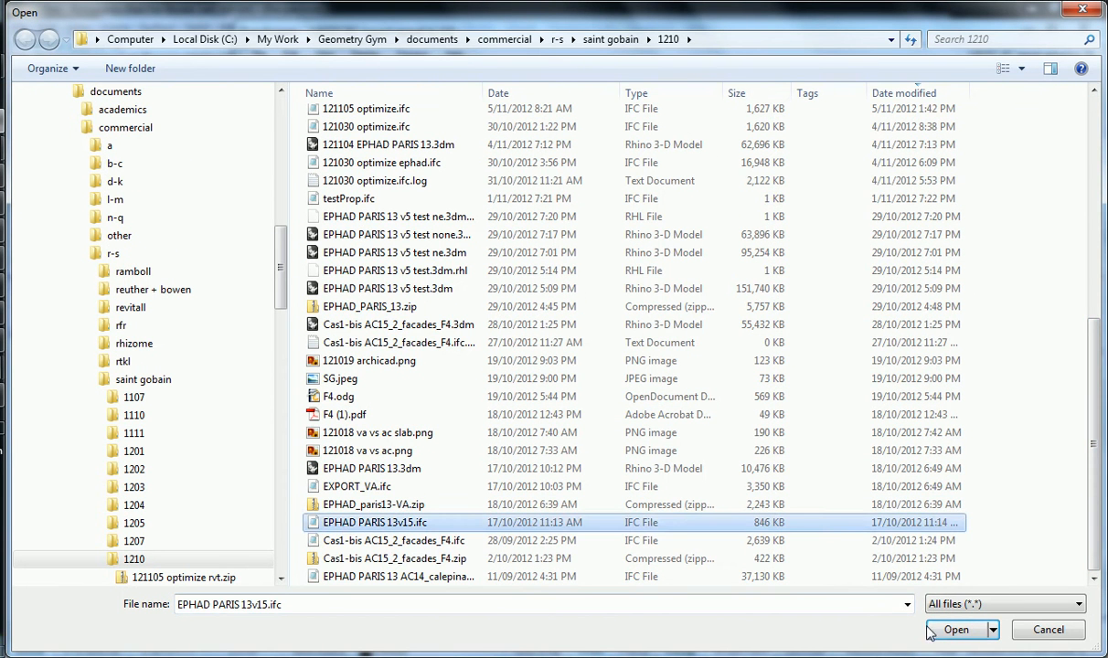
click(955, 629)
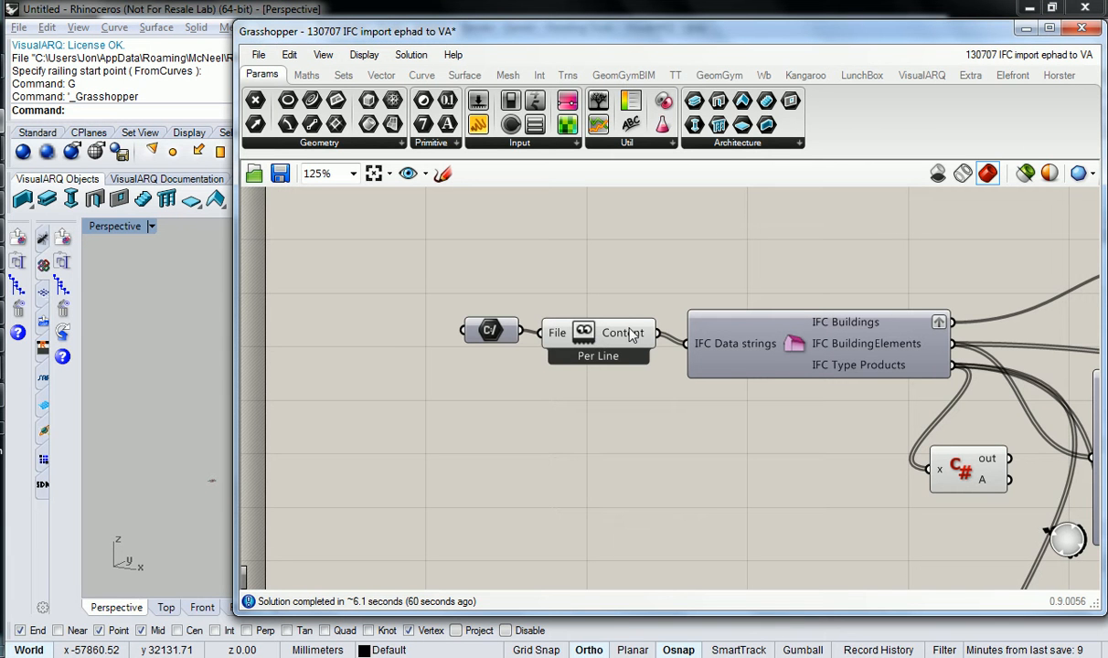
Add a panel with the IFC text lines, enlarged to show the ISO-10303-21 header.
click(623, 331)
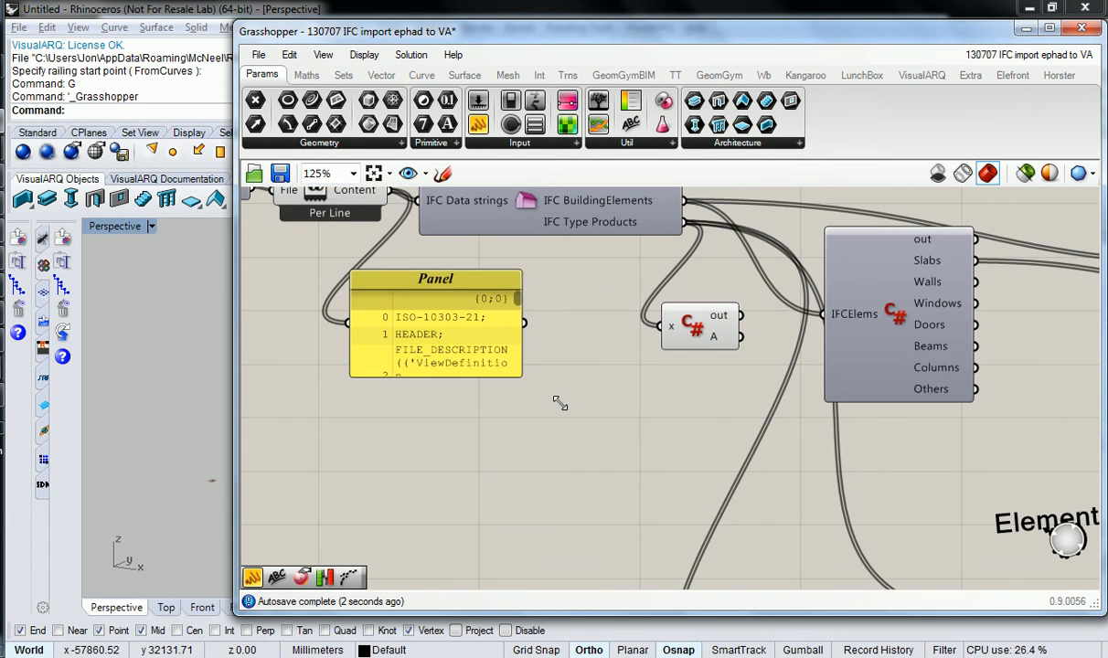
drag(521, 376, 640, 486)
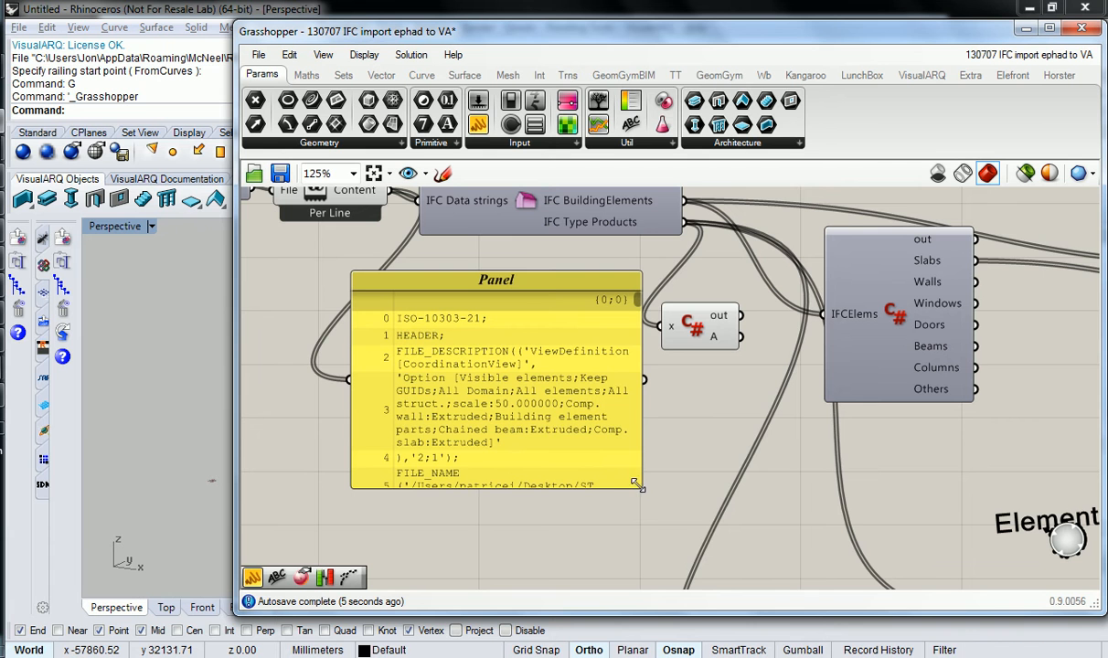
drag(640, 486, 731, 562)
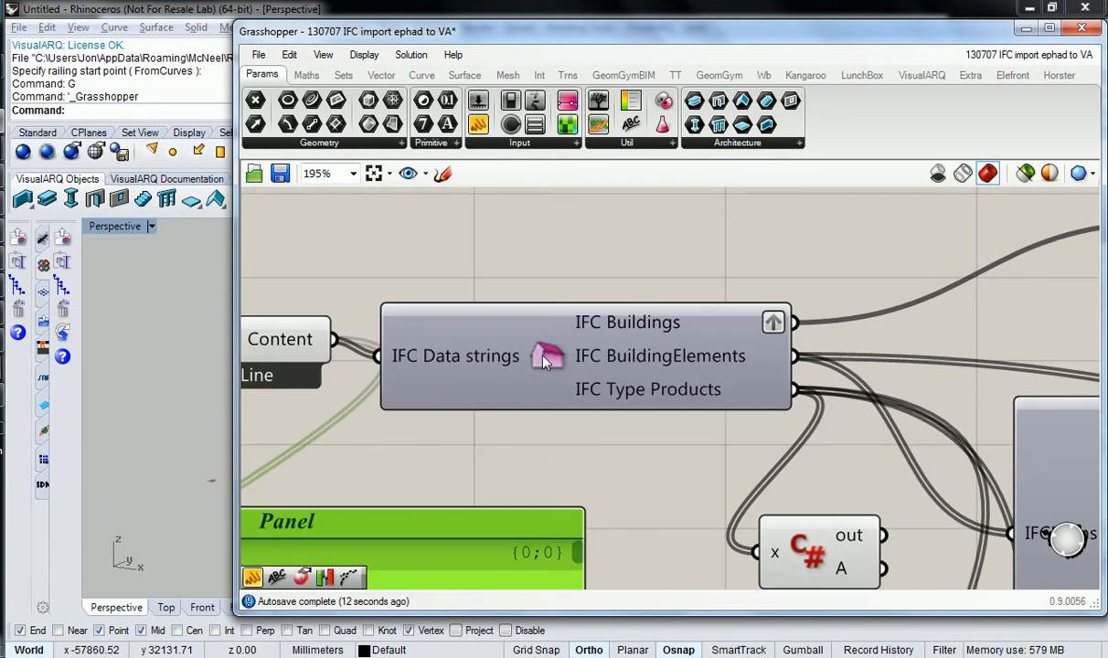
mouse_move(475, 367)
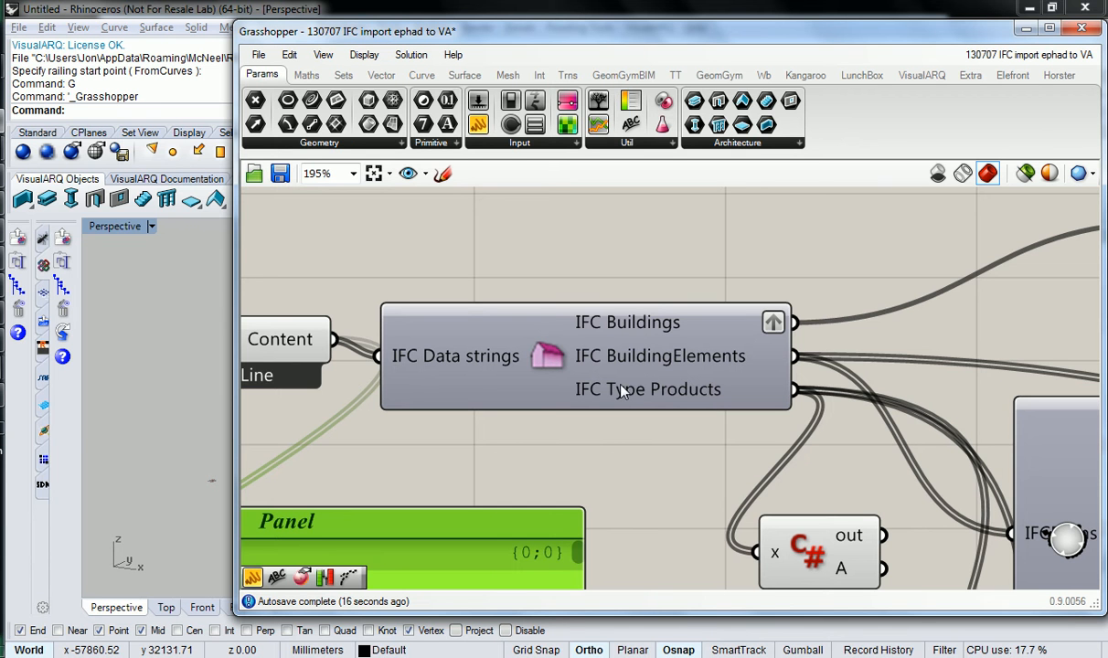
mouse_move(608, 333)
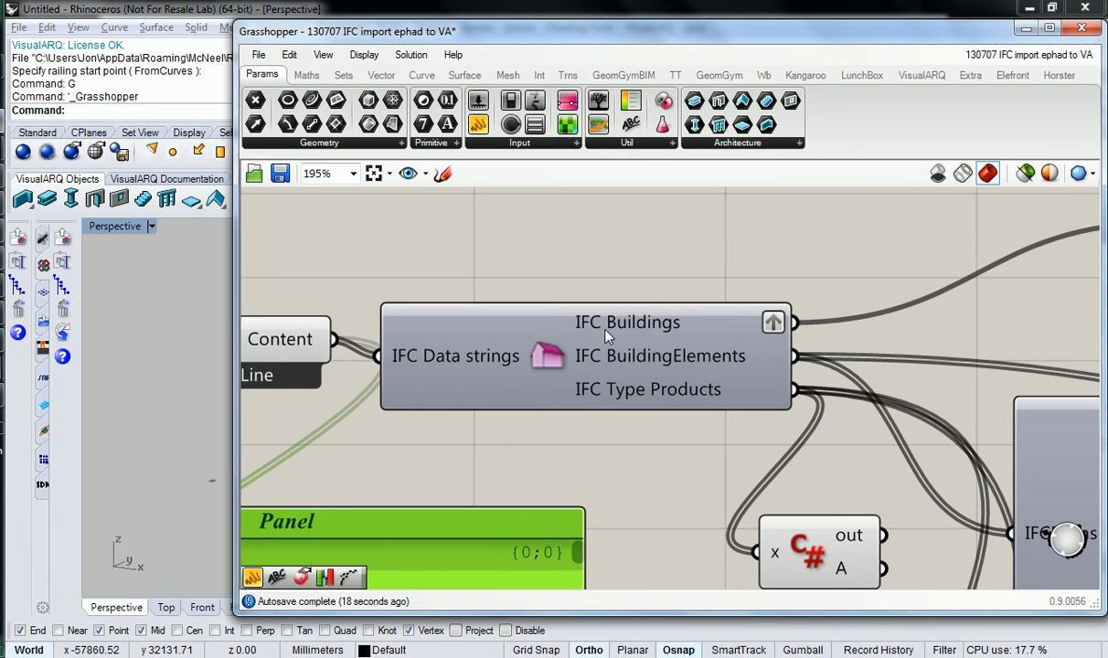
mouse_move(627, 322)
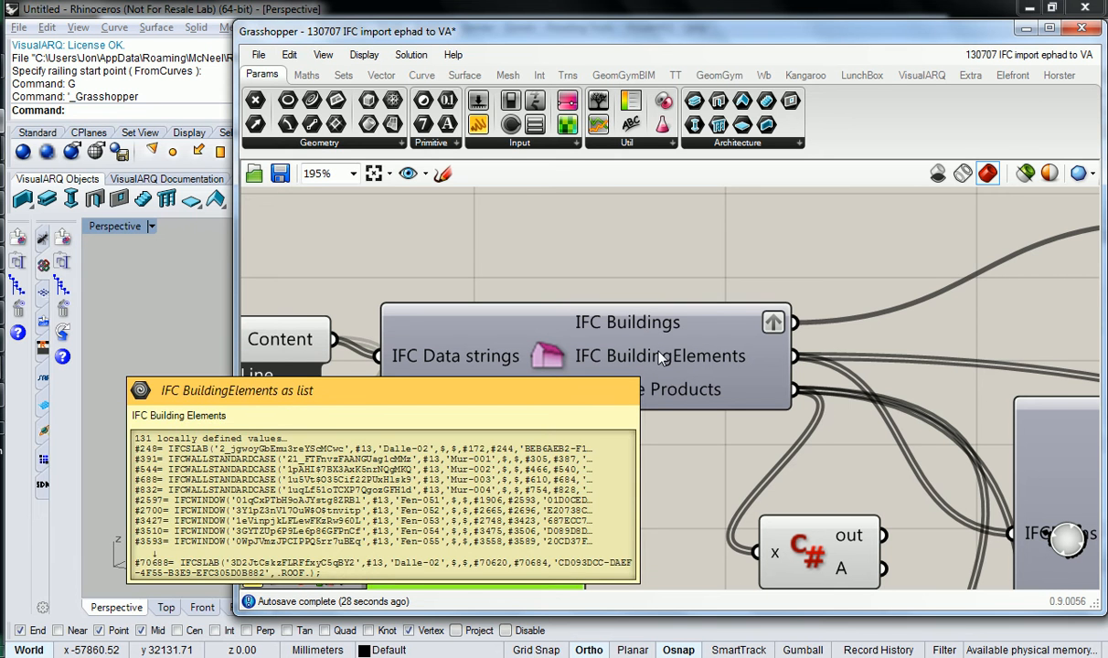
mouse_move(669, 389)
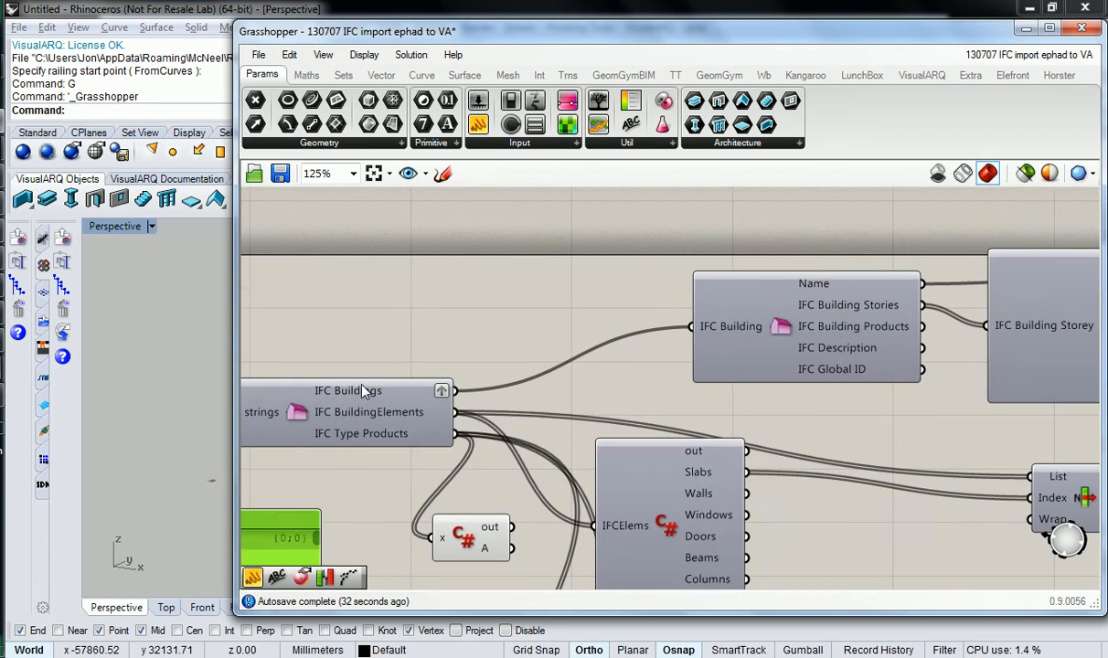
mouse_move(361, 434)
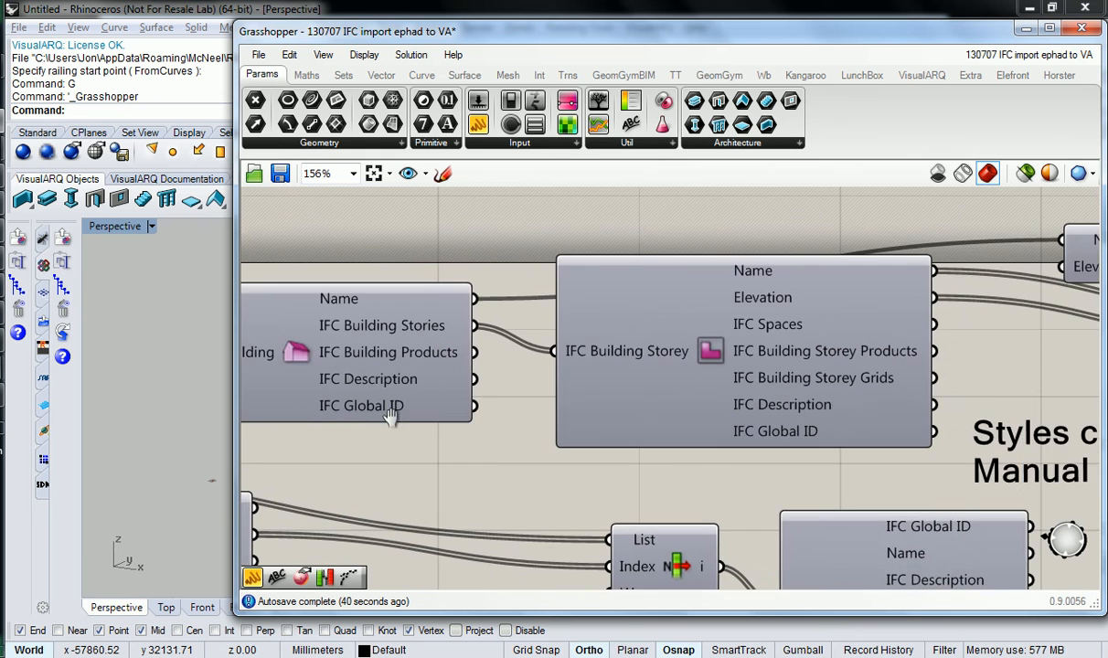
scroll(down, 3)
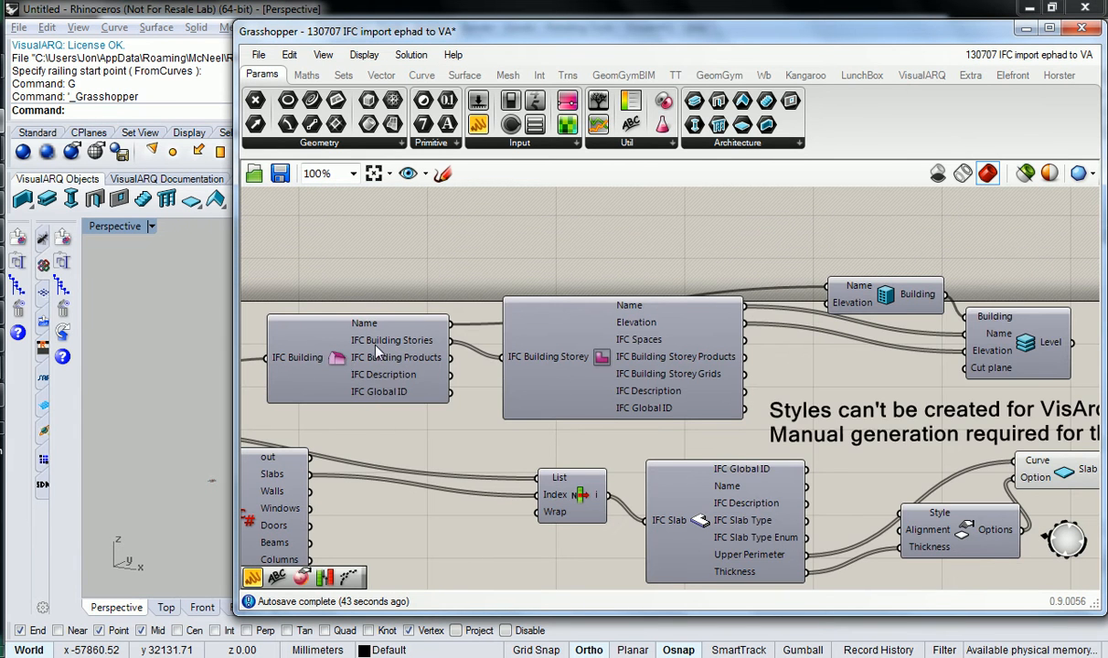
mouse_move(789, 346)
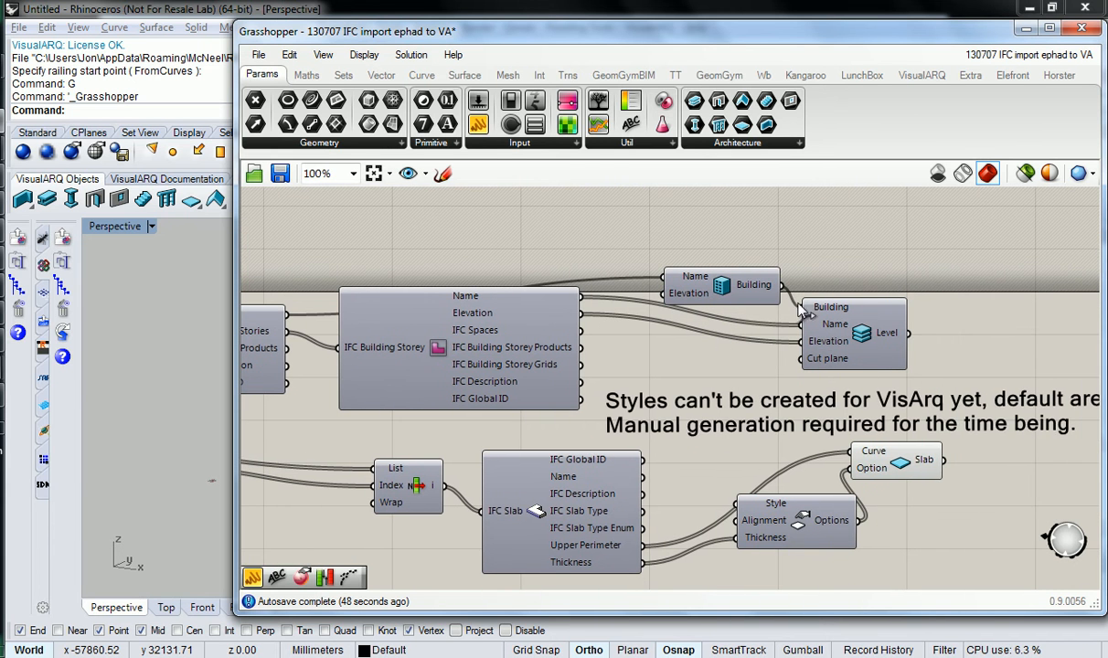
mouse_move(841, 341)
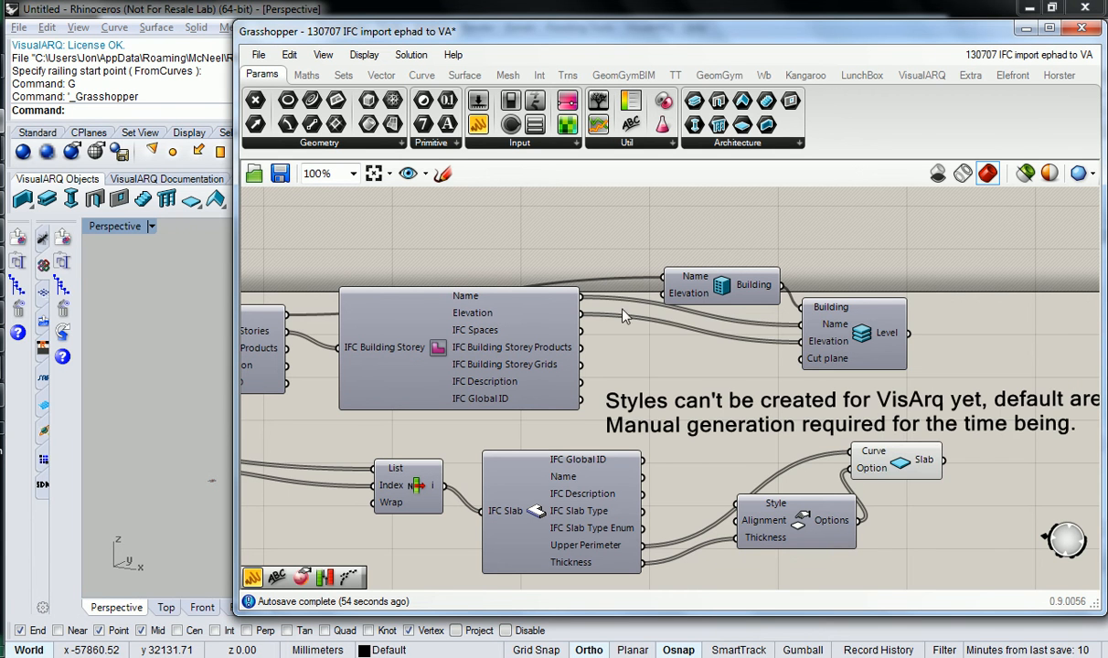
mouse_move(722, 285)
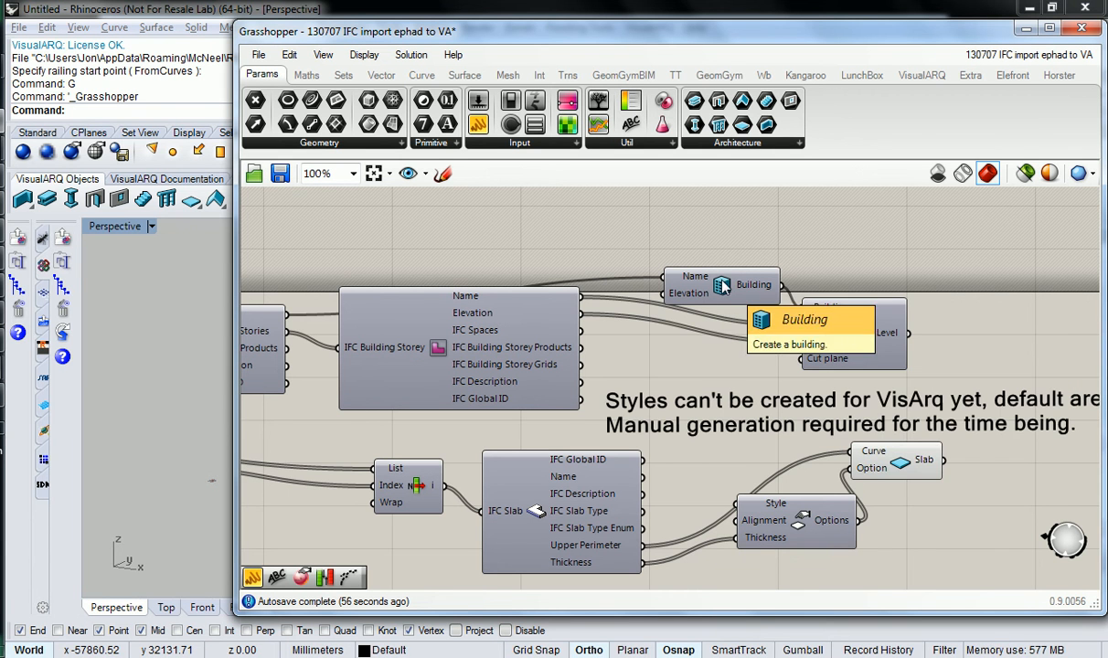
mouse_move(834, 324)
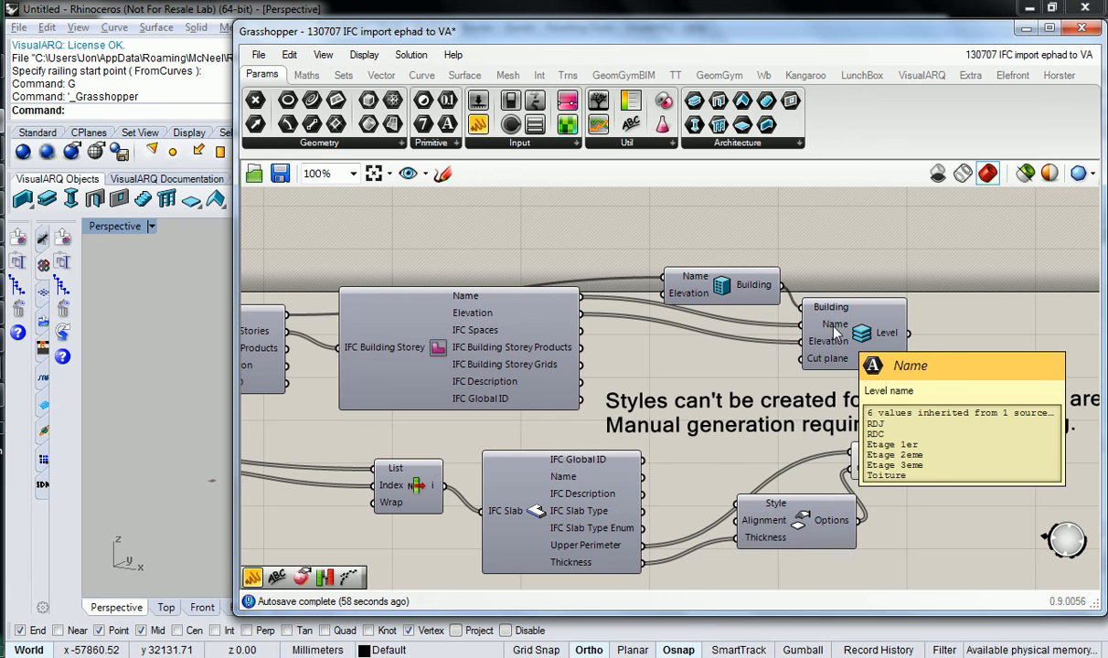
mouse_move(873, 341)
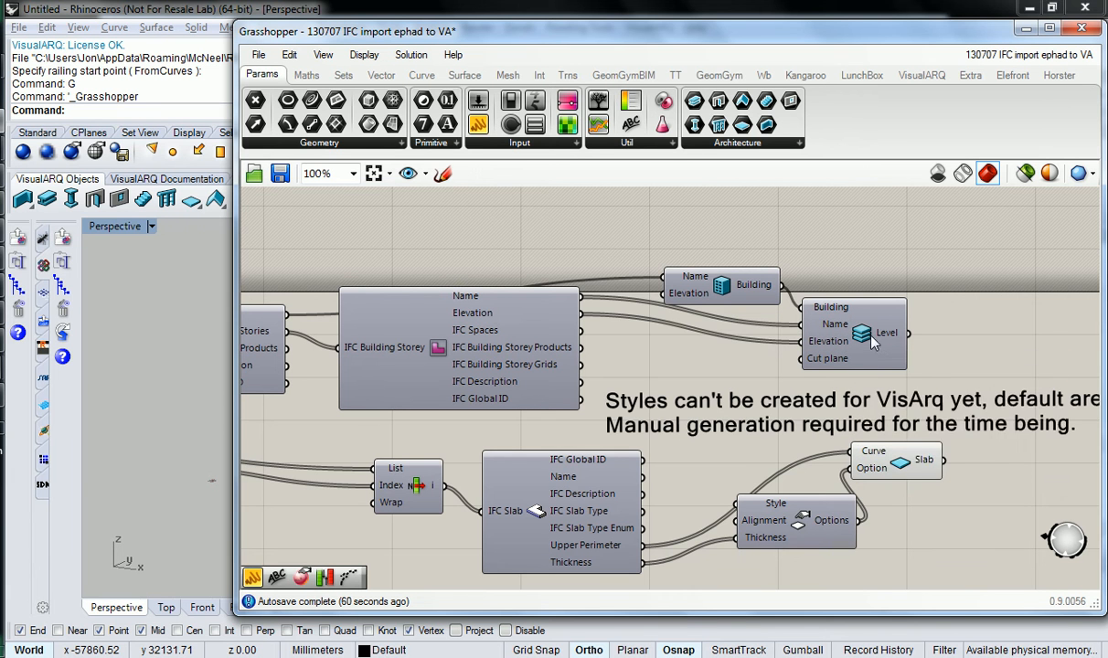
mouse_move(860, 335)
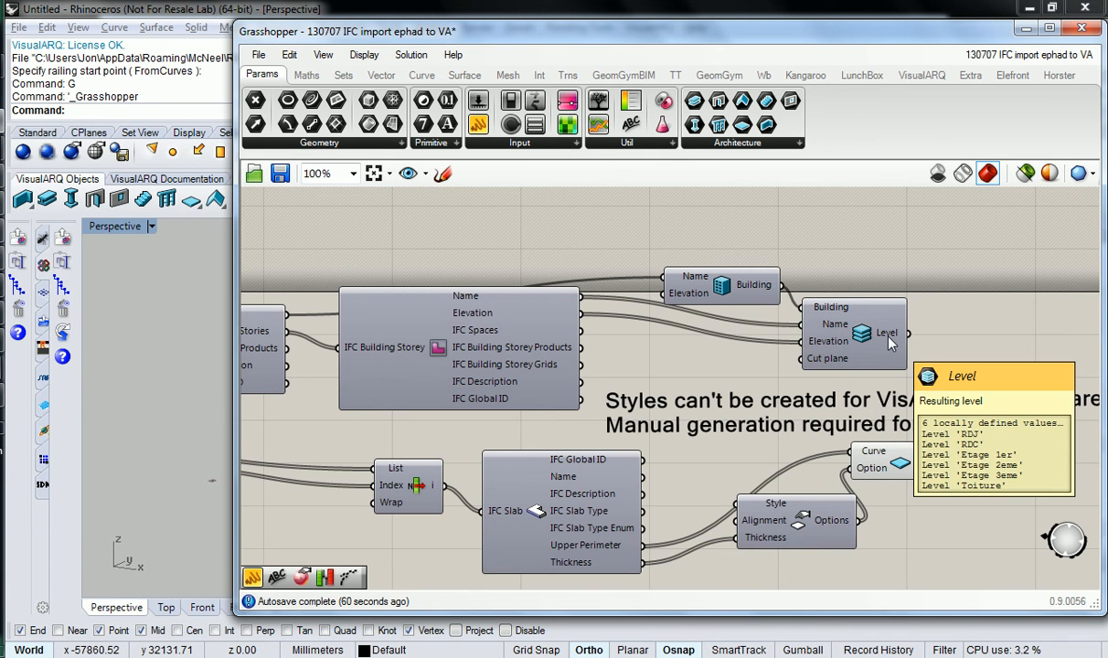
scroll(down, 3)
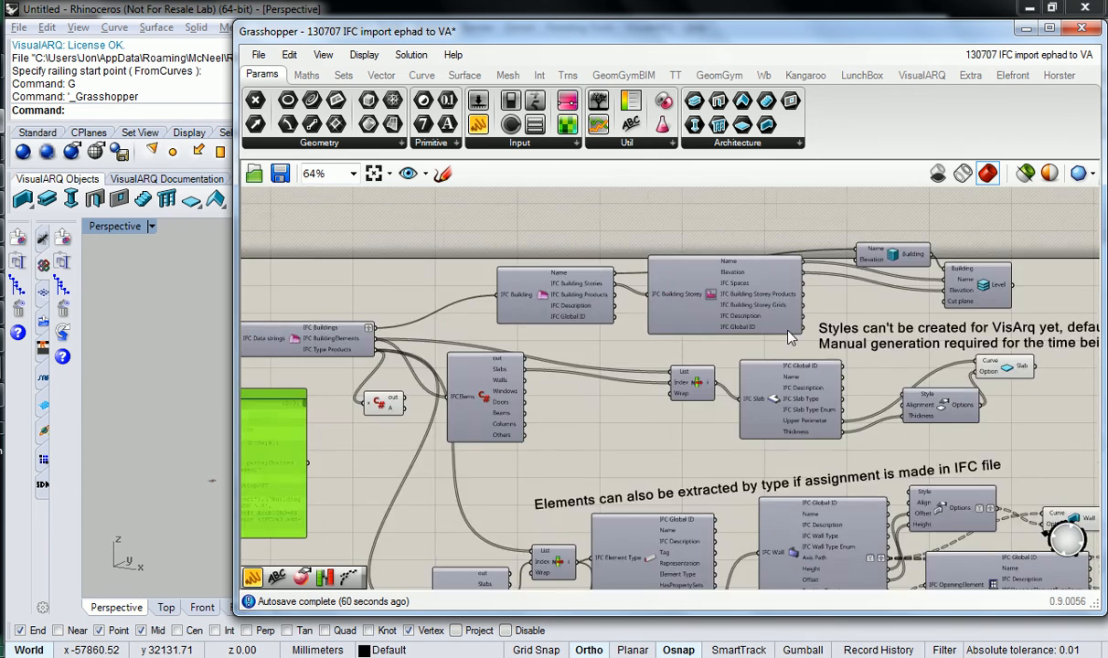
scroll(up, 3)
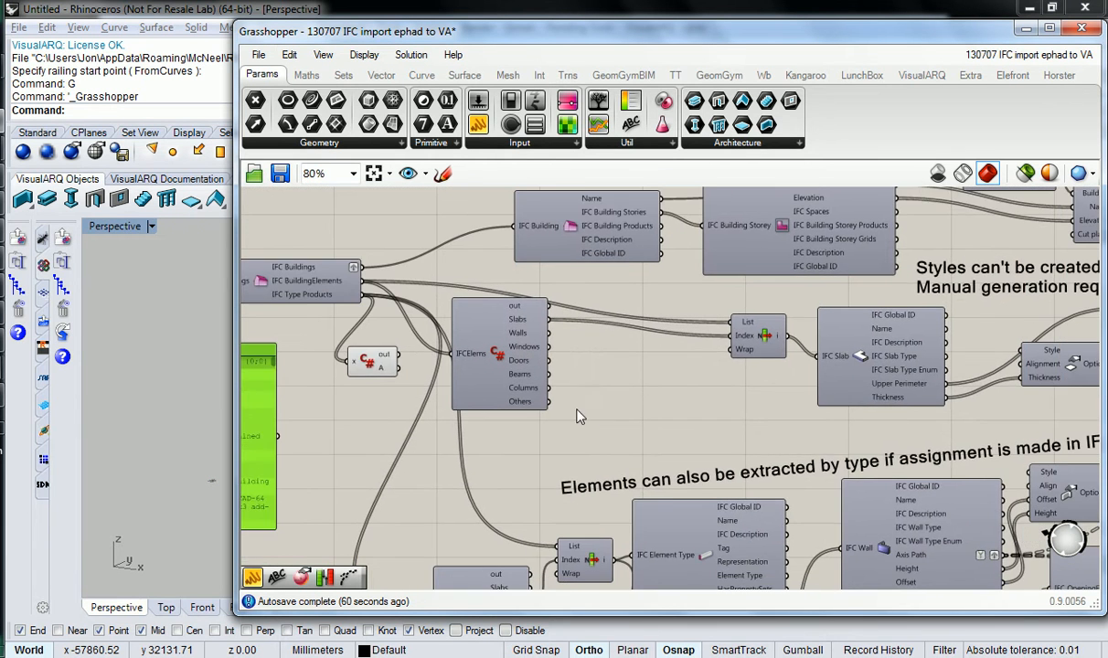
scroll(up, 3)
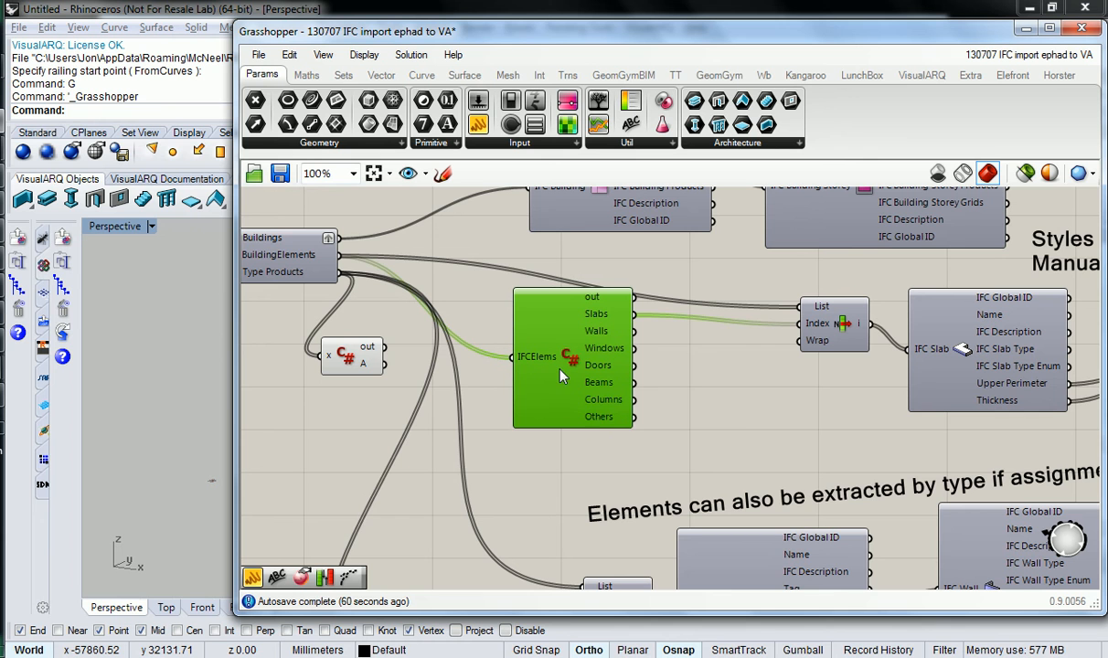
mouse_move(551, 337)
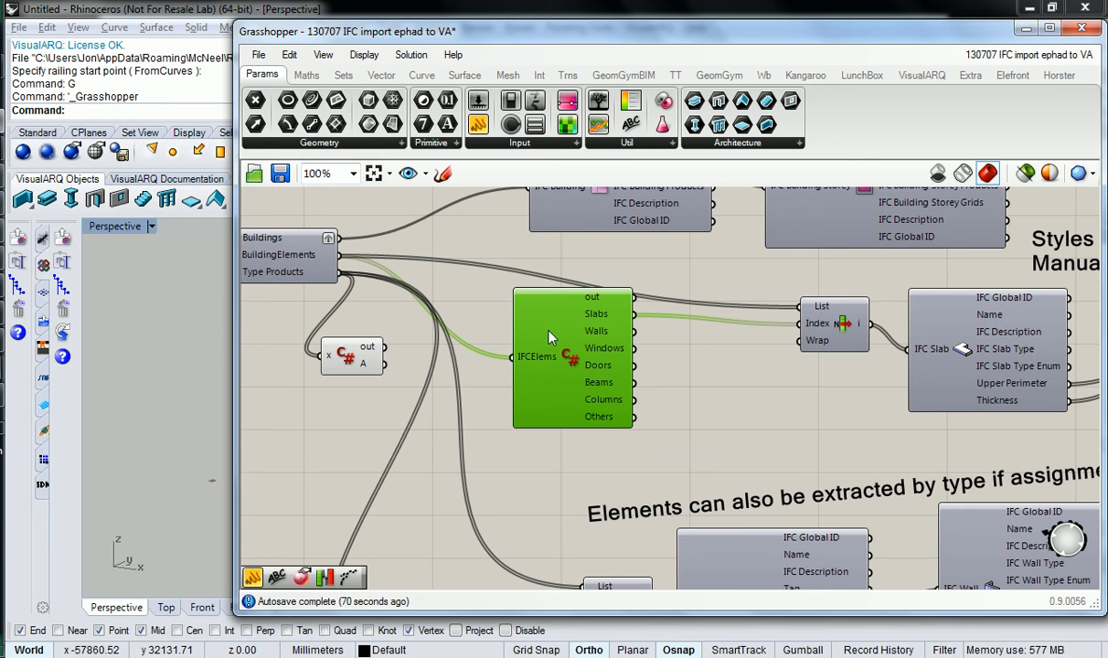
mouse_move(590, 324)
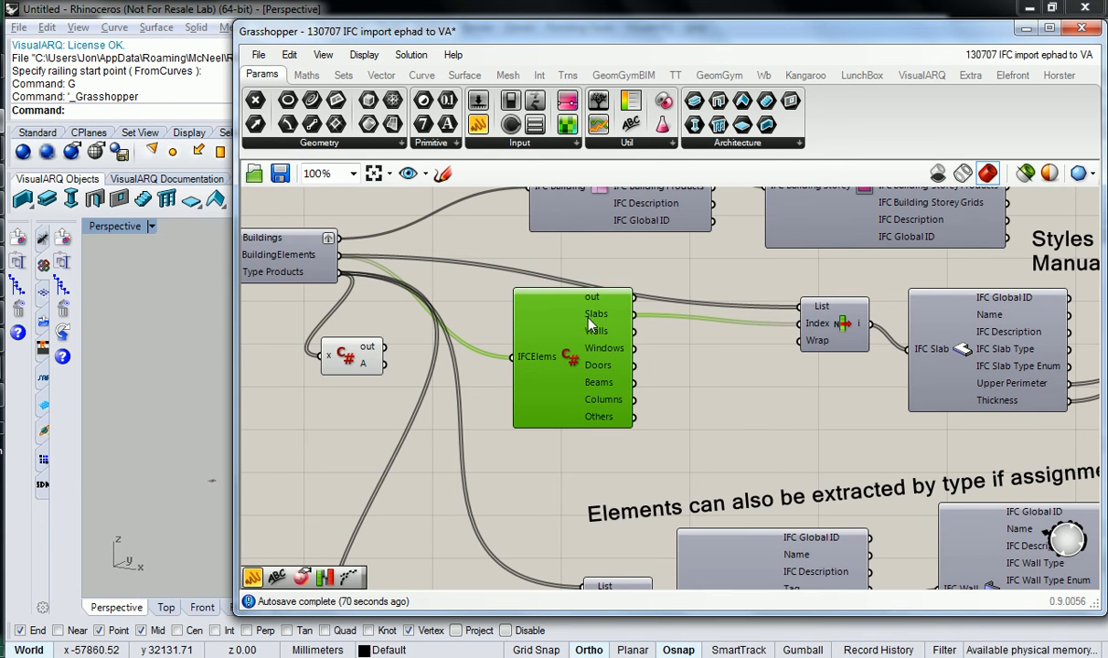
mouse_move(595, 313)
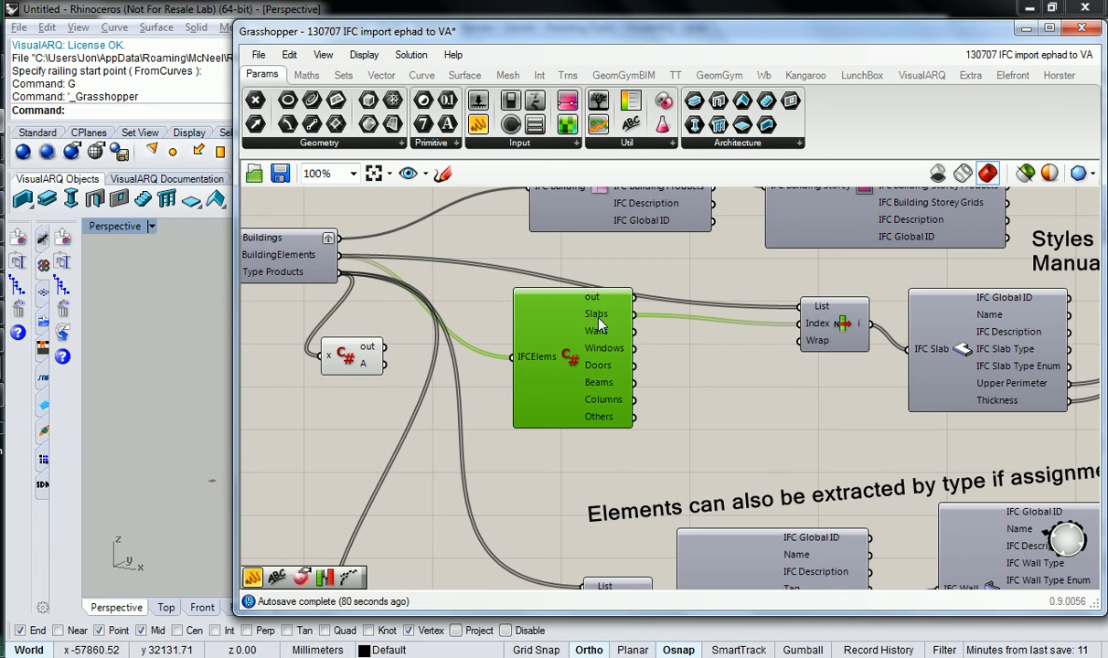
mouse_move(583, 368)
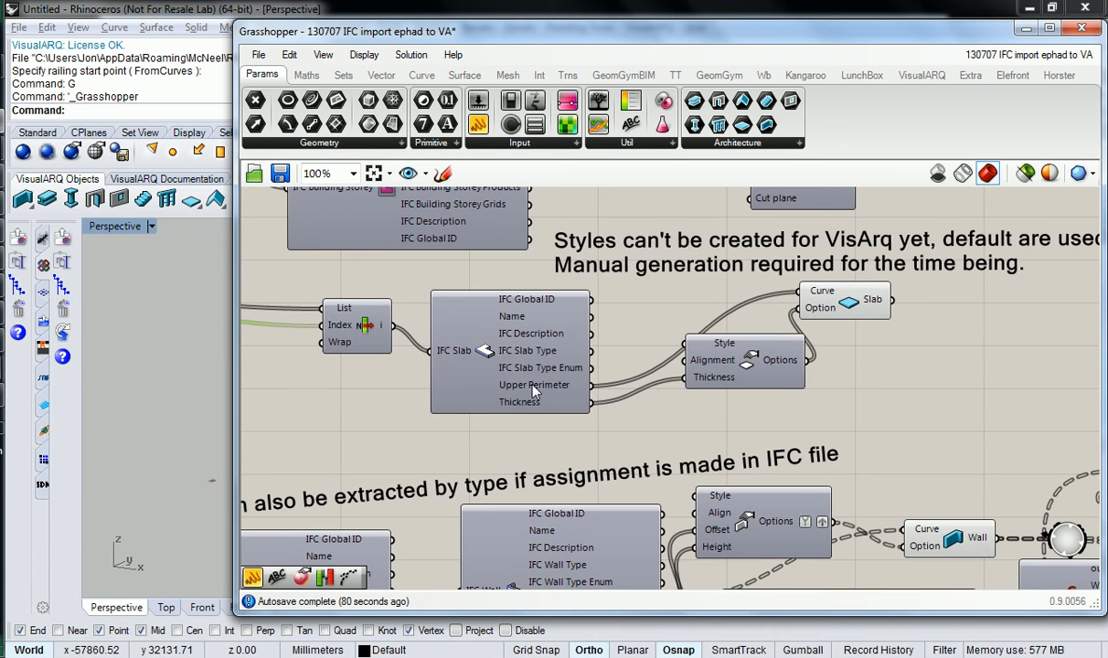
mouse_move(846, 310)
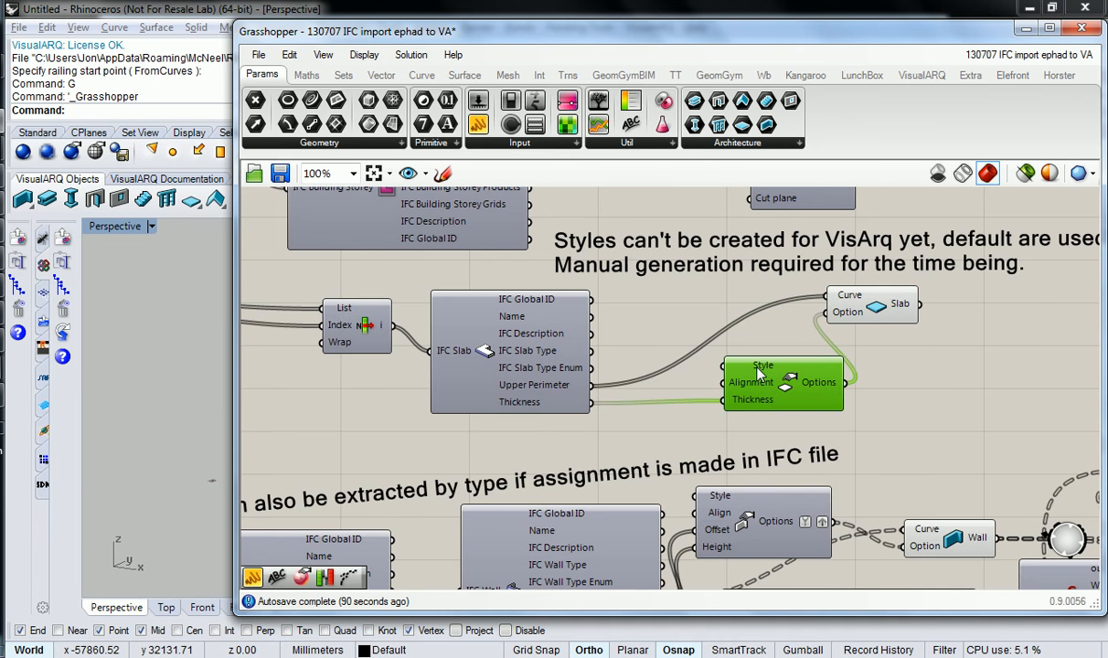
mouse_move(763, 364)
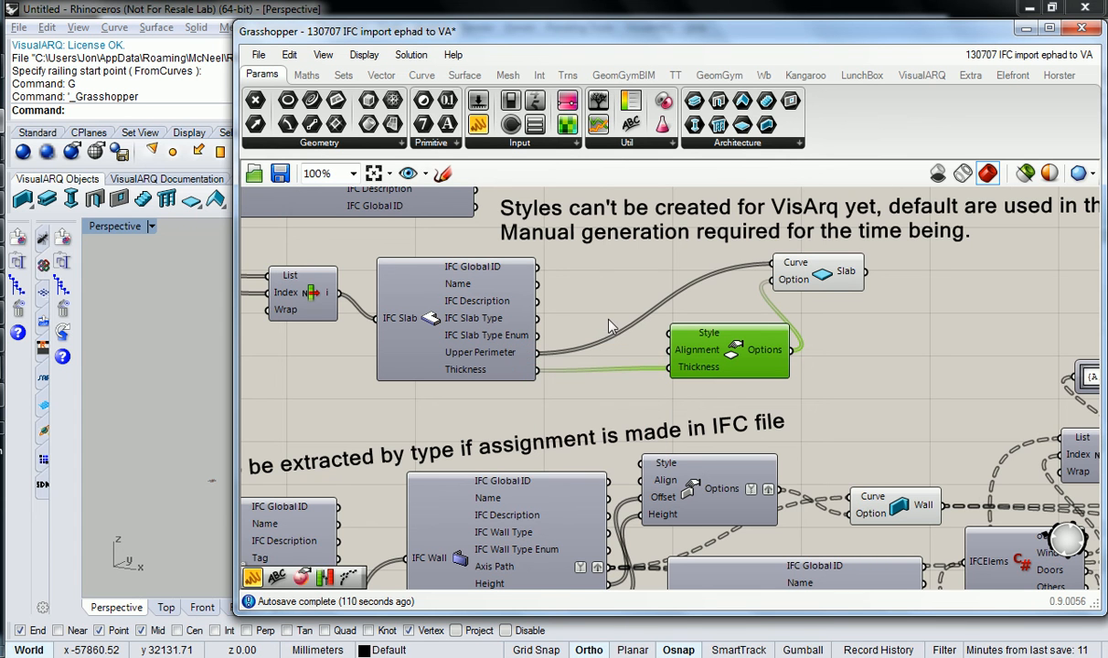
mouse_move(718, 338)
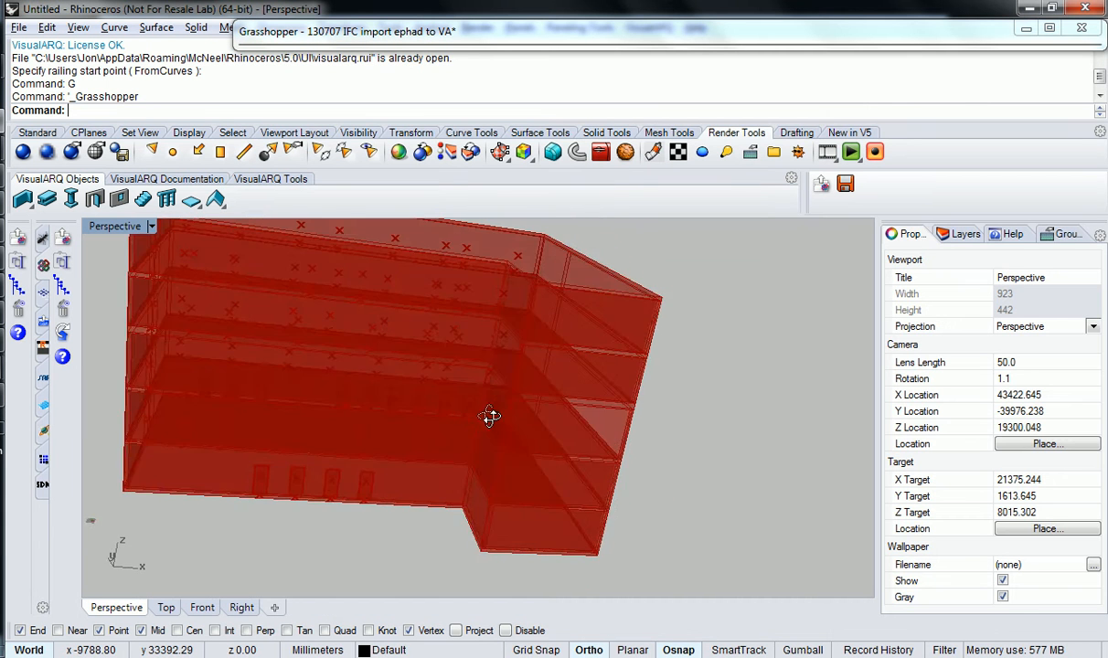
Orbit the Perspective view around the red building and its floor slabs.
drag(489, 416, 382, 388)
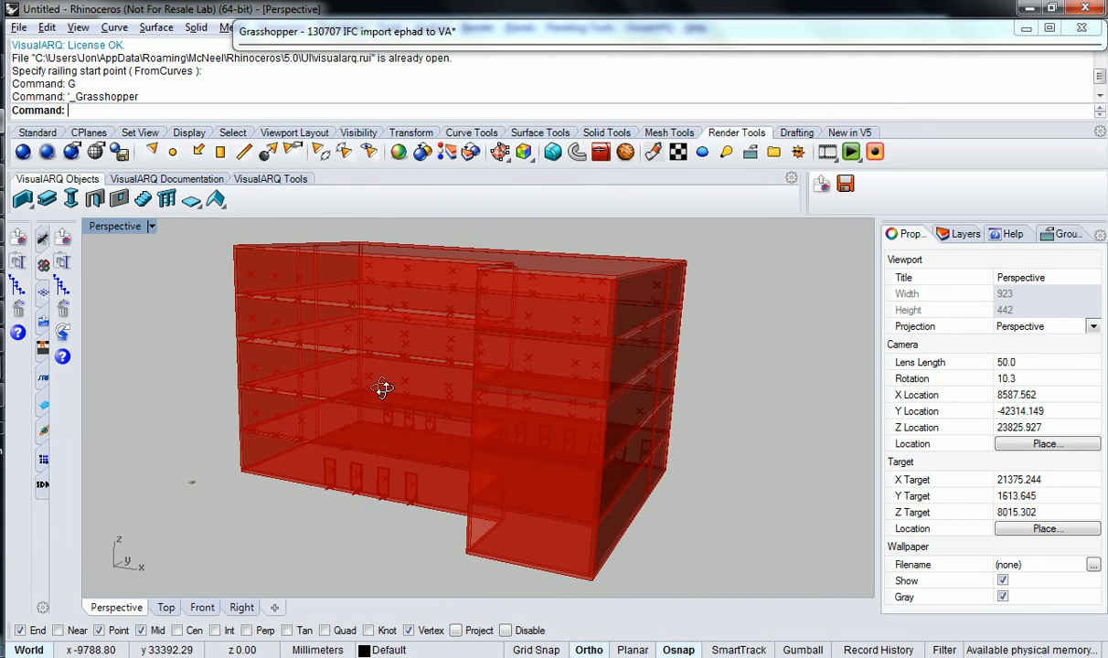
drag(382, 388, 423, 406)
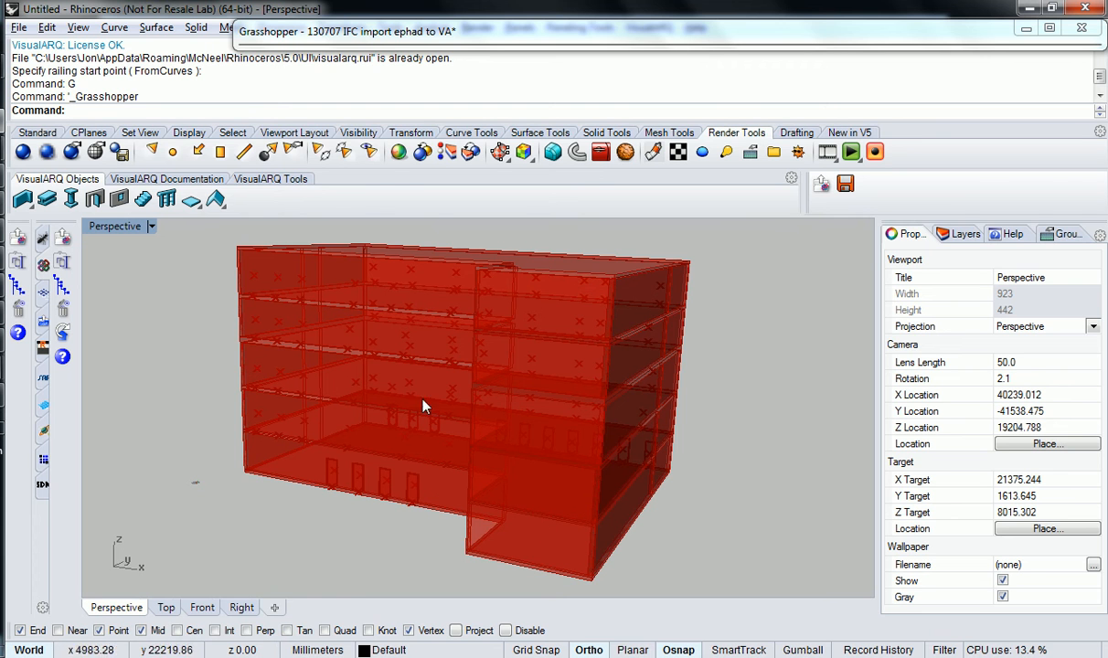
click(347, 31)
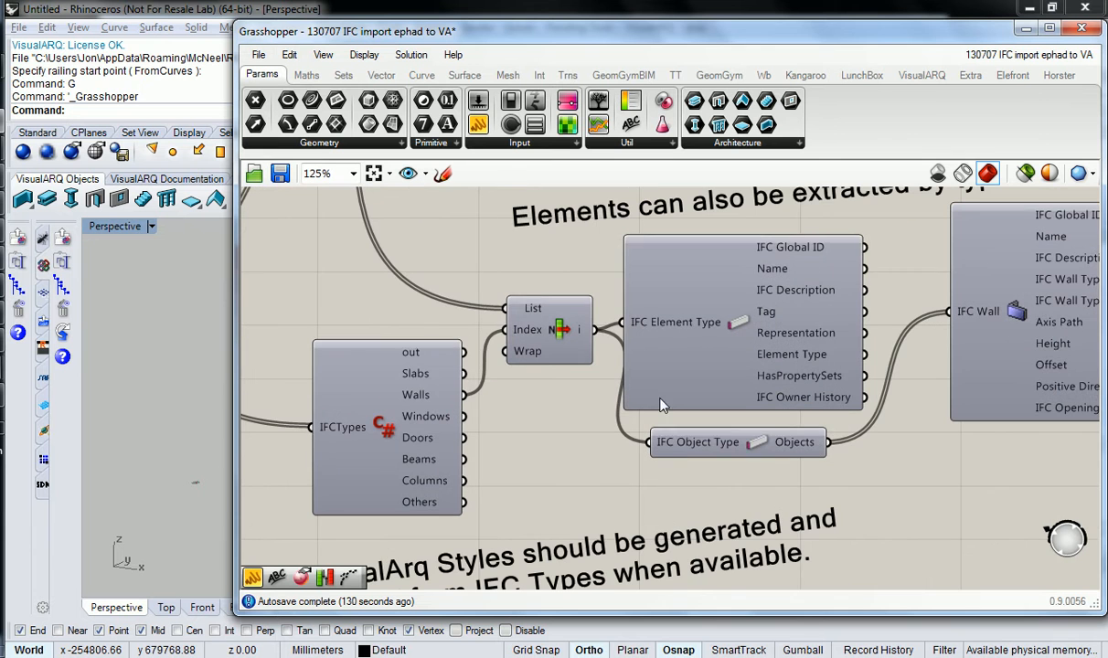
mouse_move(839, 375)
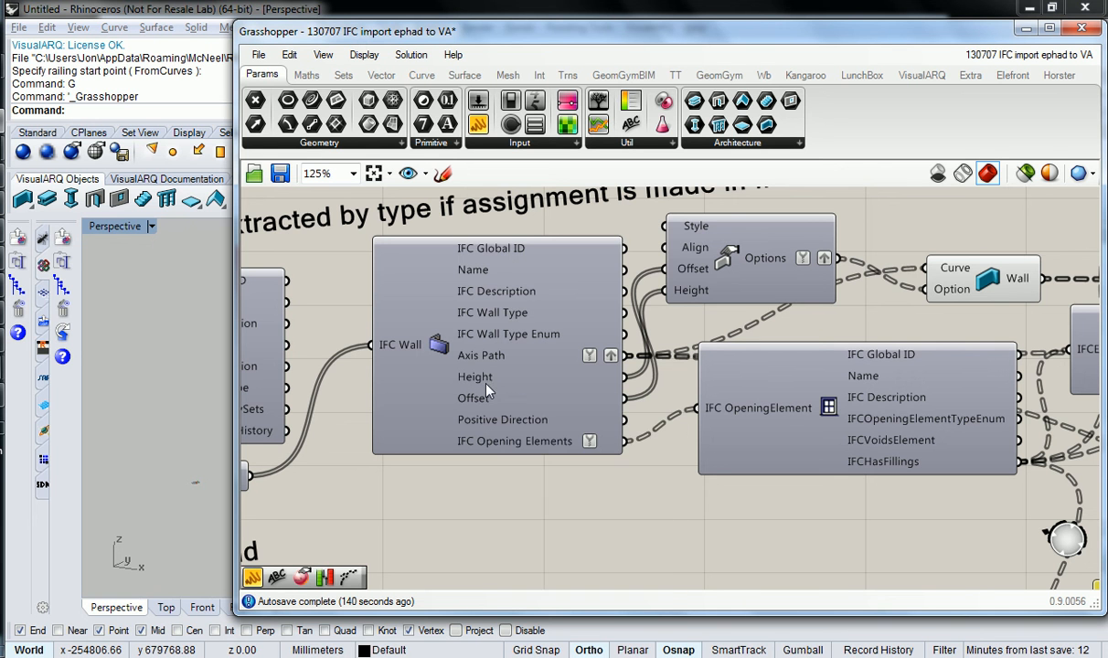
mouse_move(473, 398)
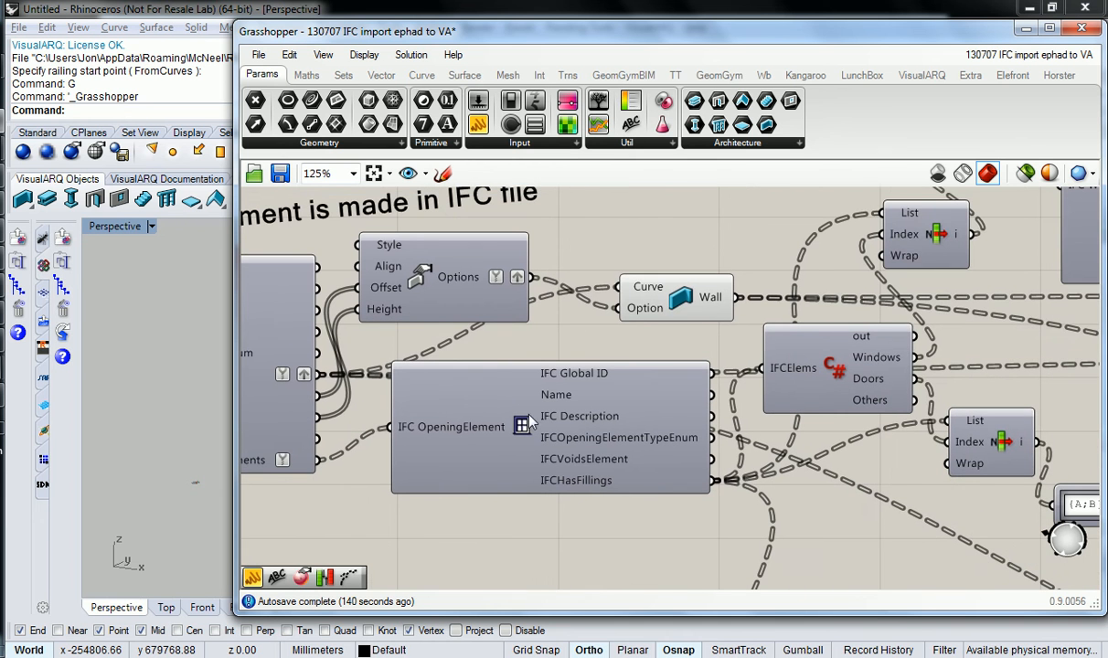
Navigate the wall and opening components and zoom in on the window Options component.
click(677, 307)
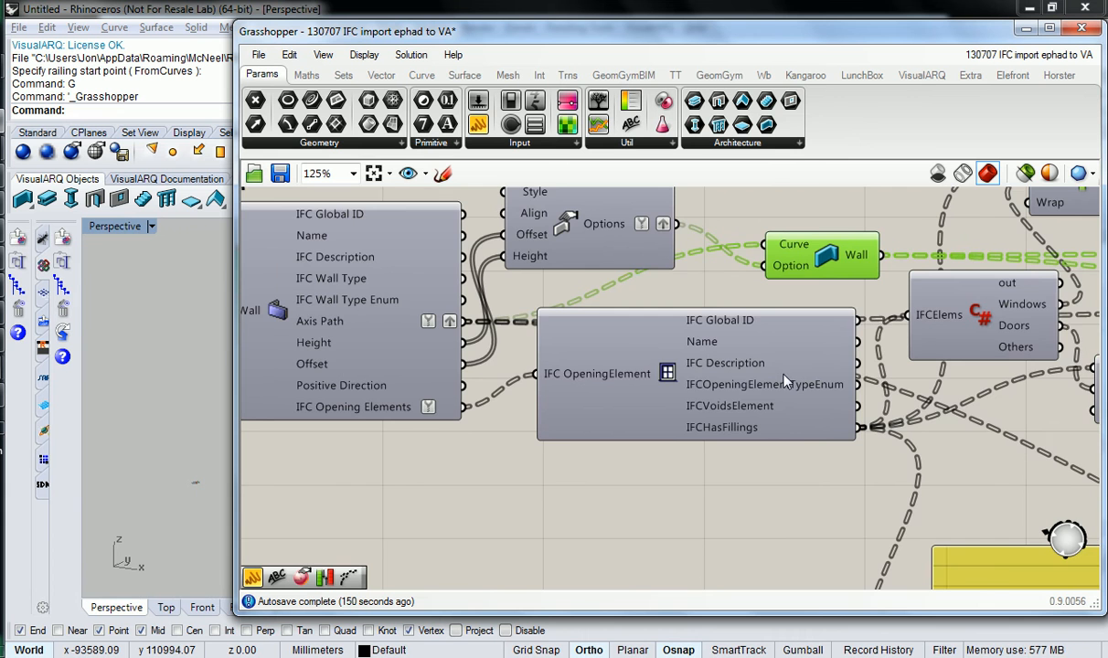
scroll(down, 3)
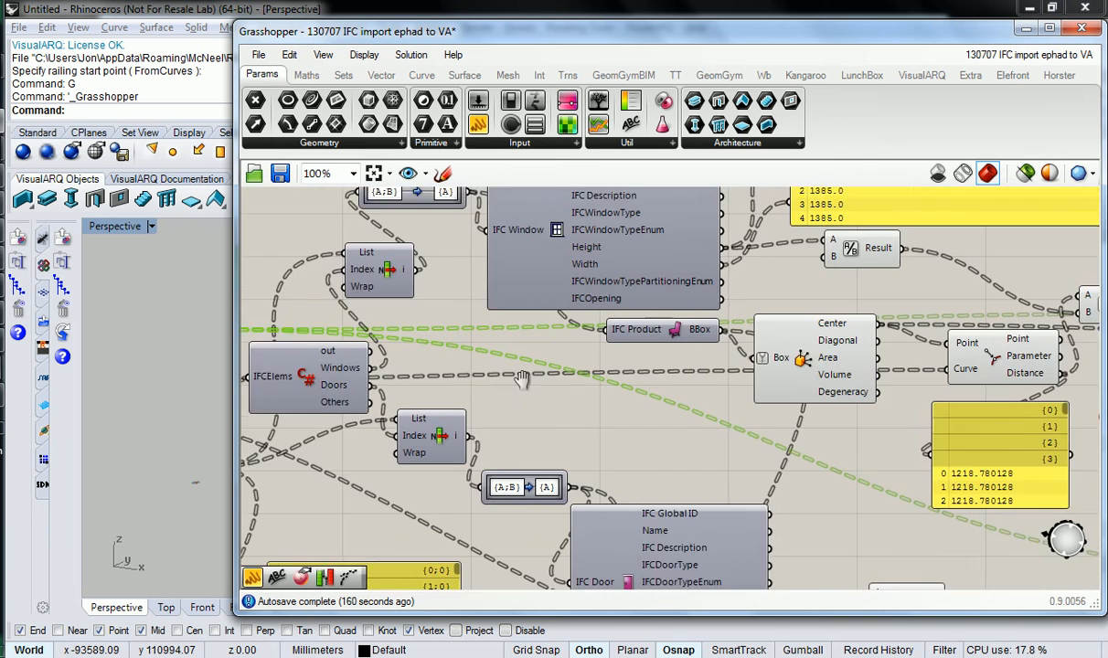
scroll(down, 3)
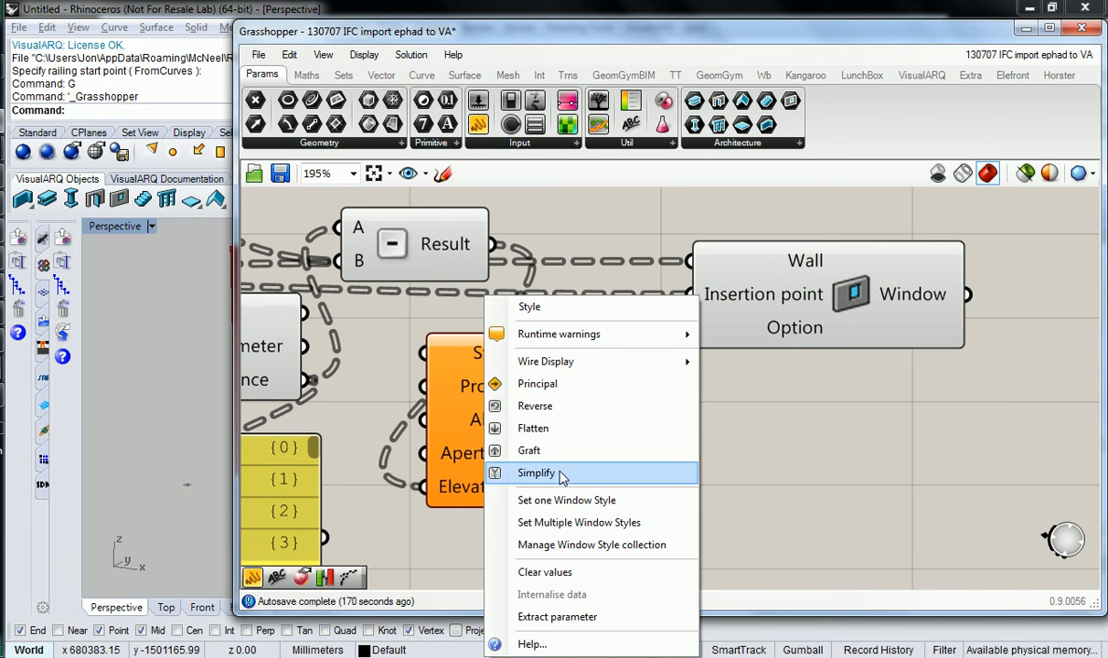
Assign the Standard window style to the generated windows.
click(567, 500)
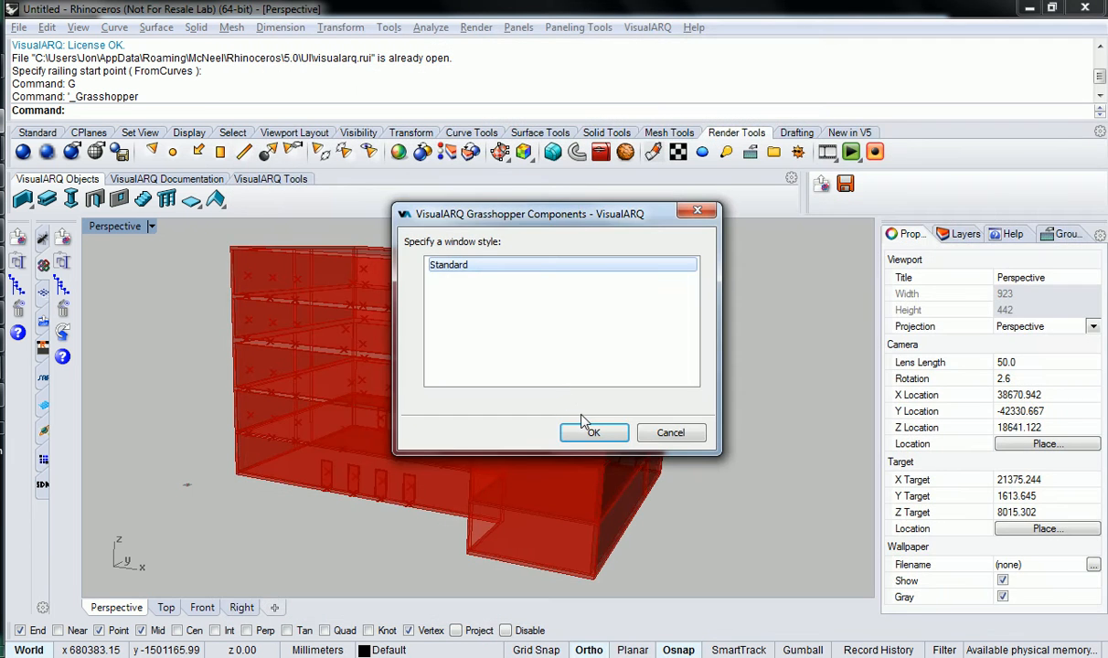
click(593, 432)
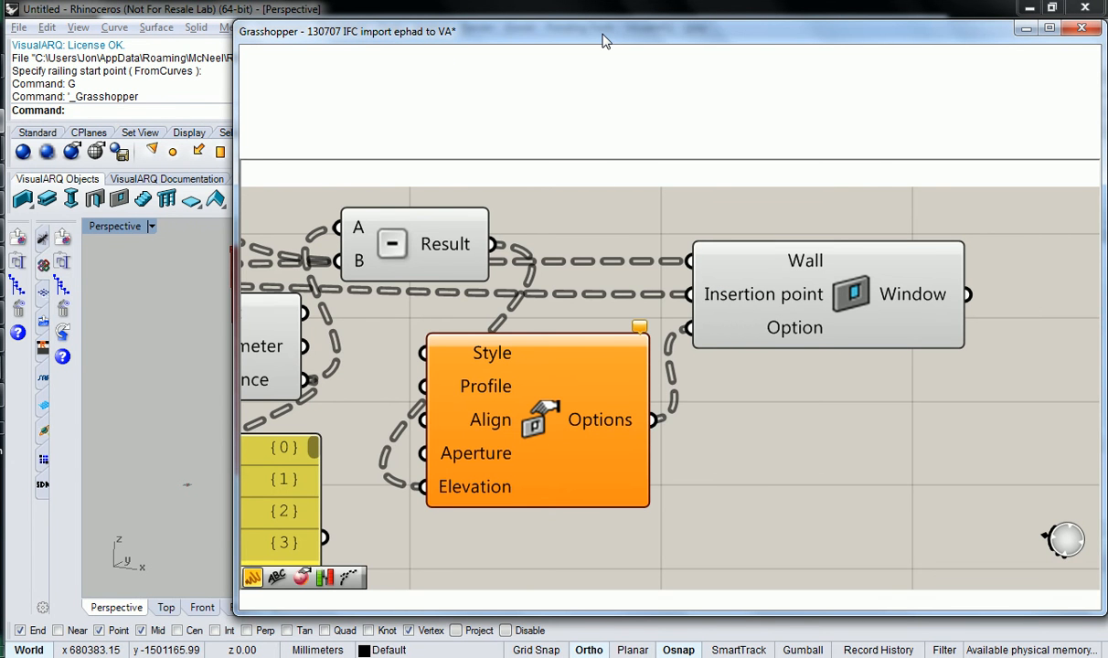
mouse_move(566, 395)
text(G)
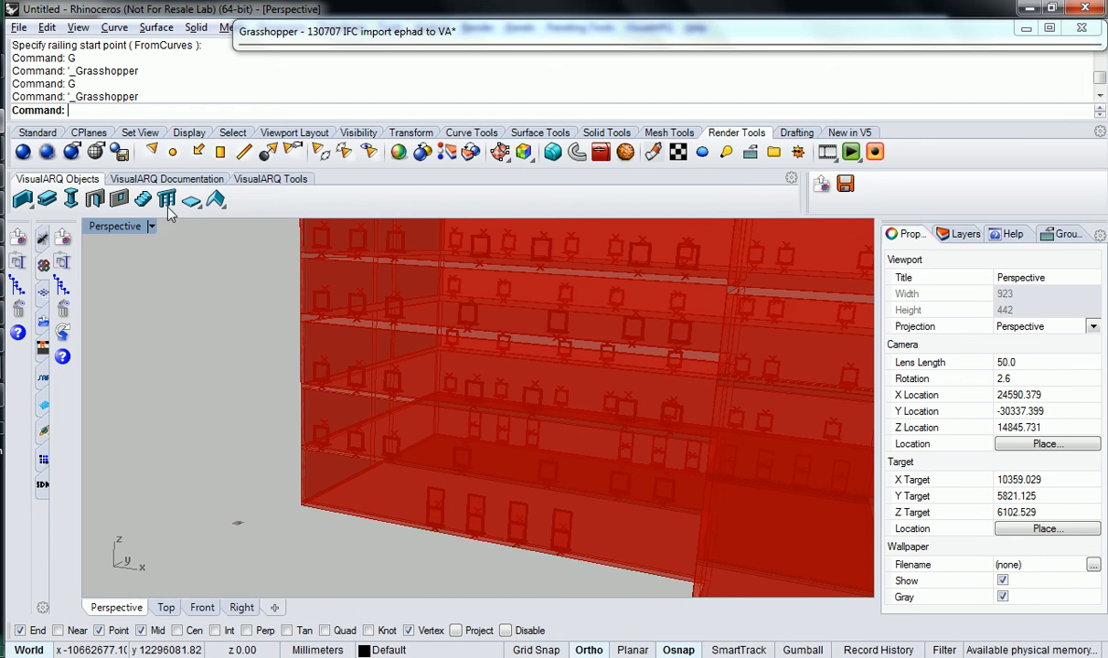
Duplicate the Standard window style into Standard (2) in the Window Styles manager.
click(117, 200)
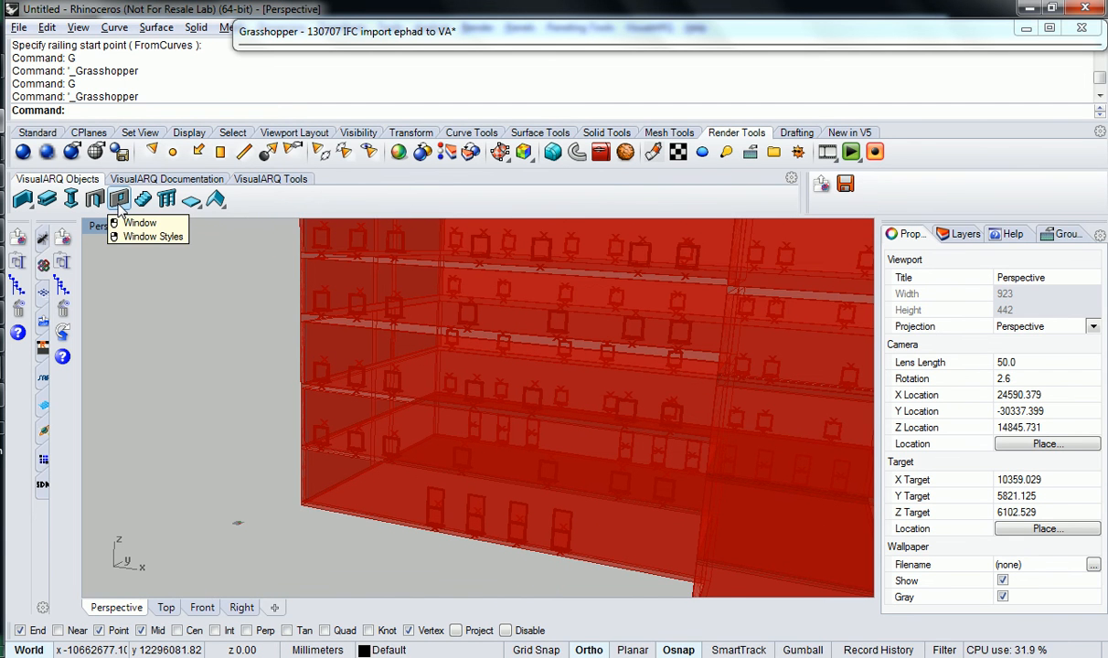
click(152, 236)
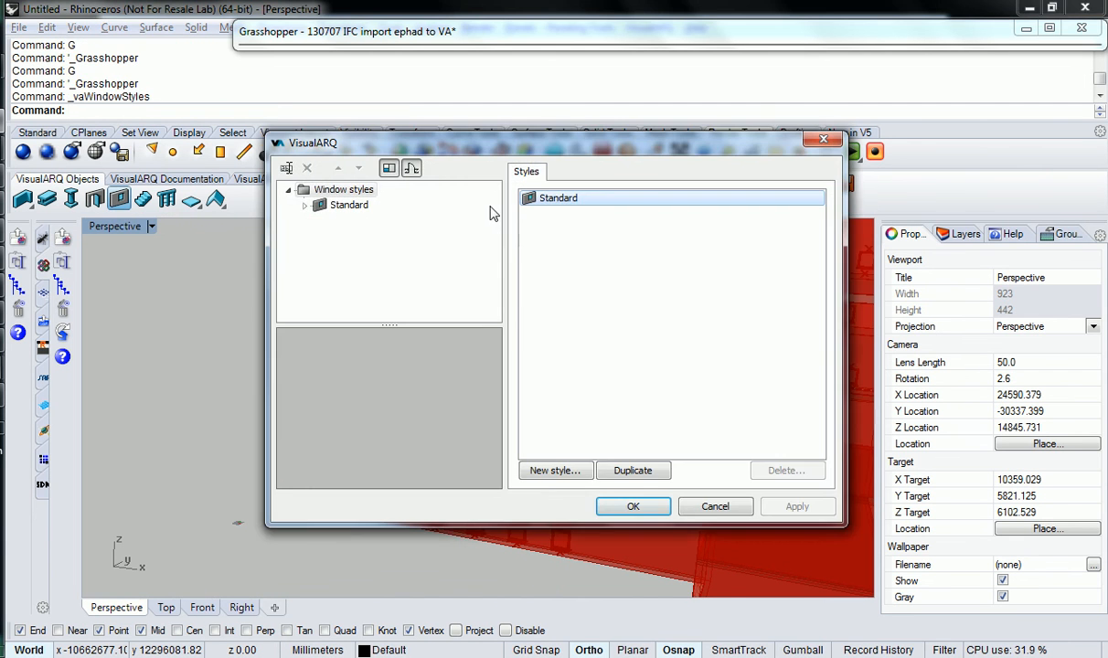
click(633, 470)
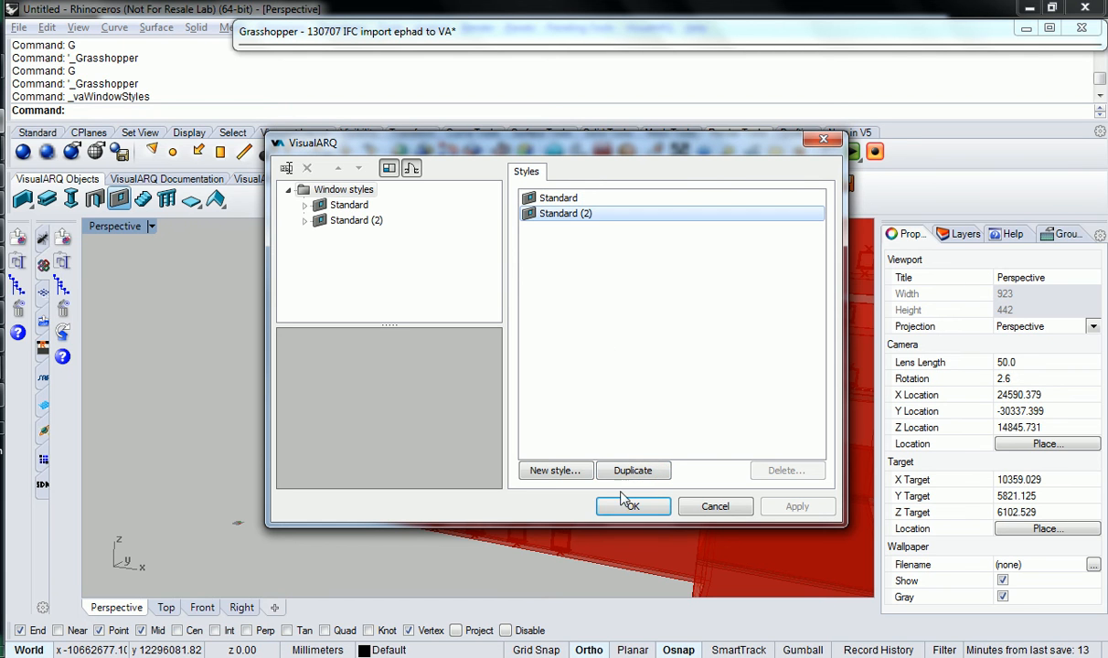
click(356, 221)
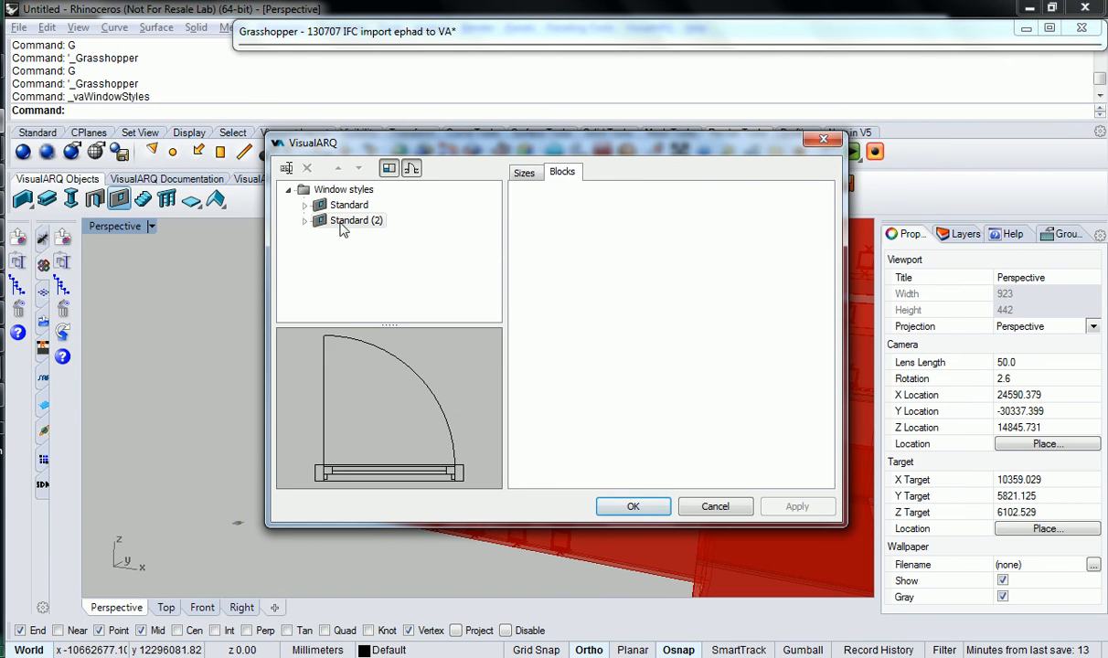
click(356, 220)
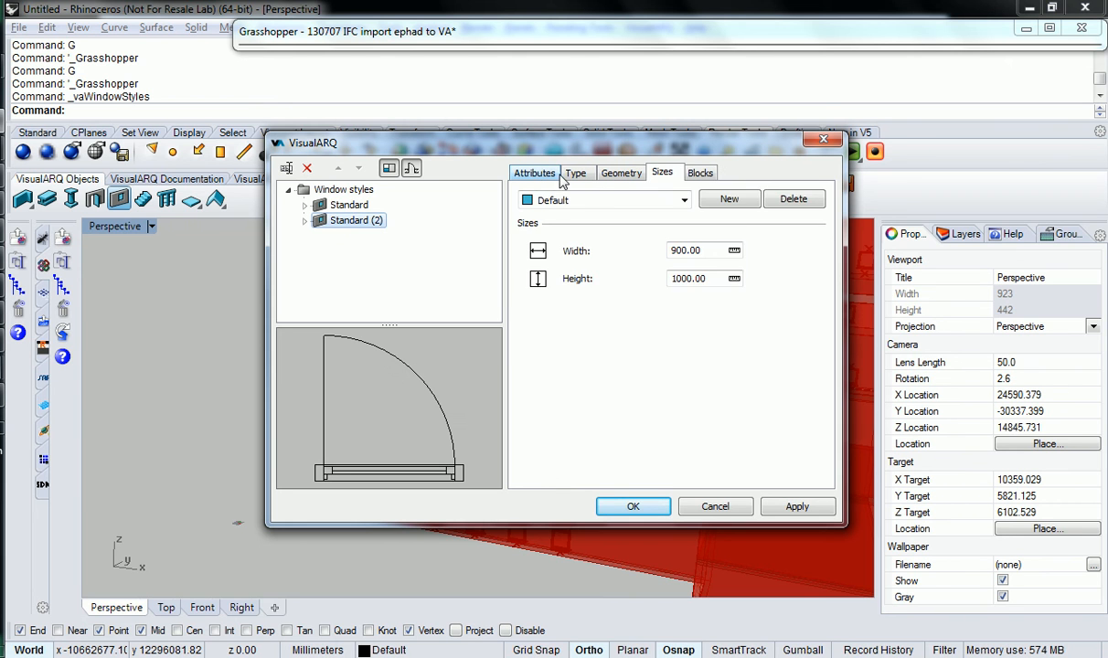
Set Standard (2) height to 2400 and close the window styles editor.
click(620, 173)
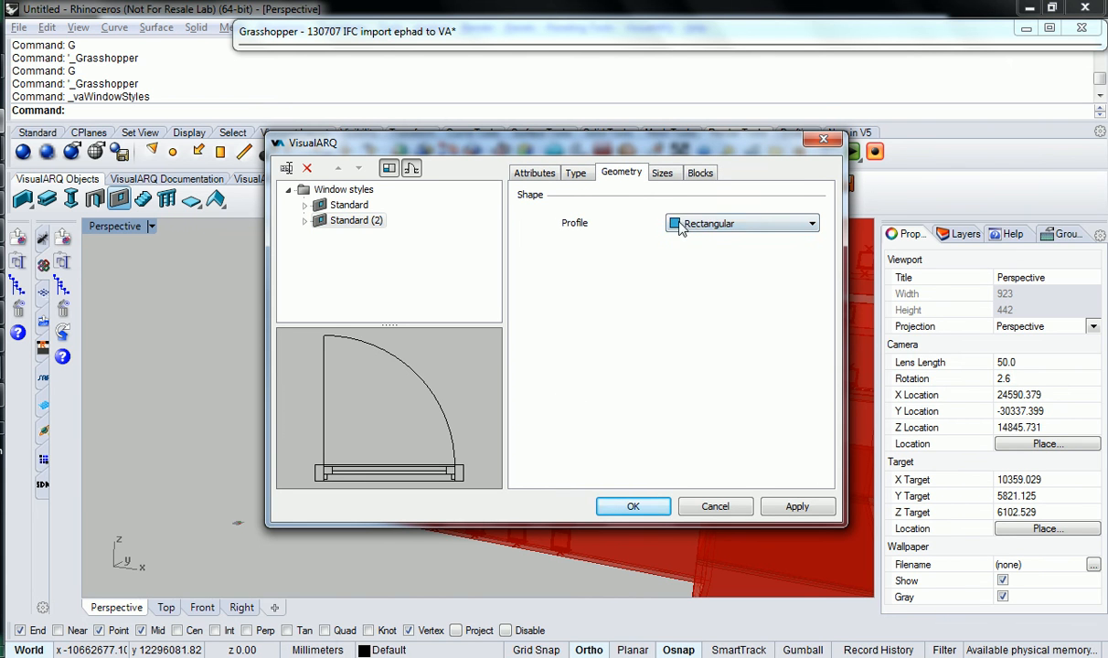
click(663, 171)
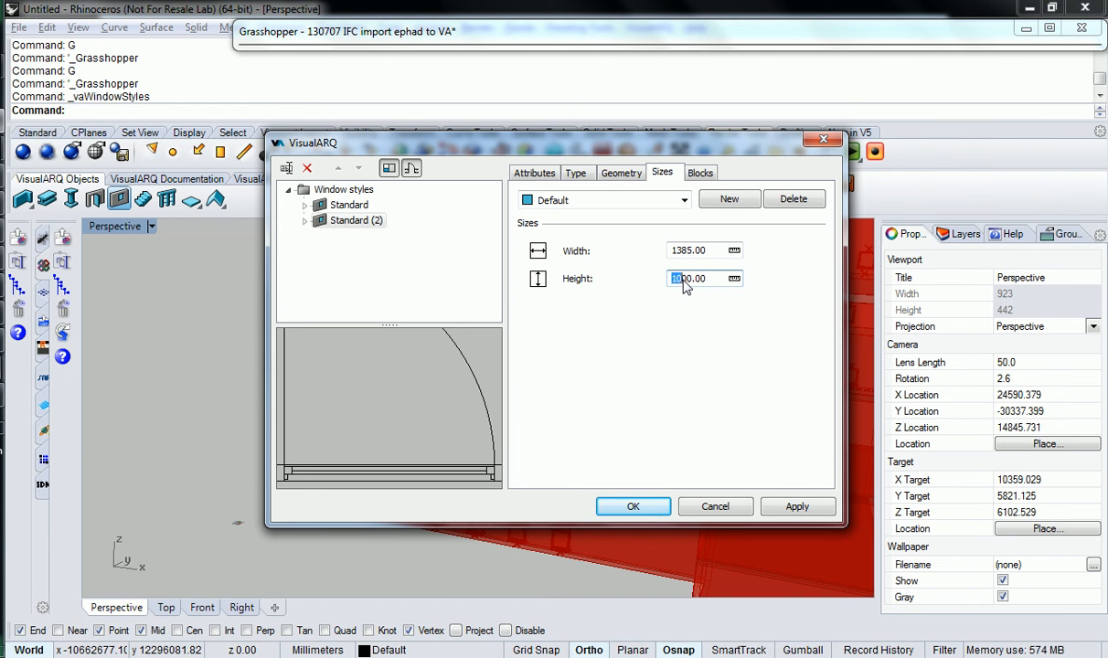
text(2400.00)
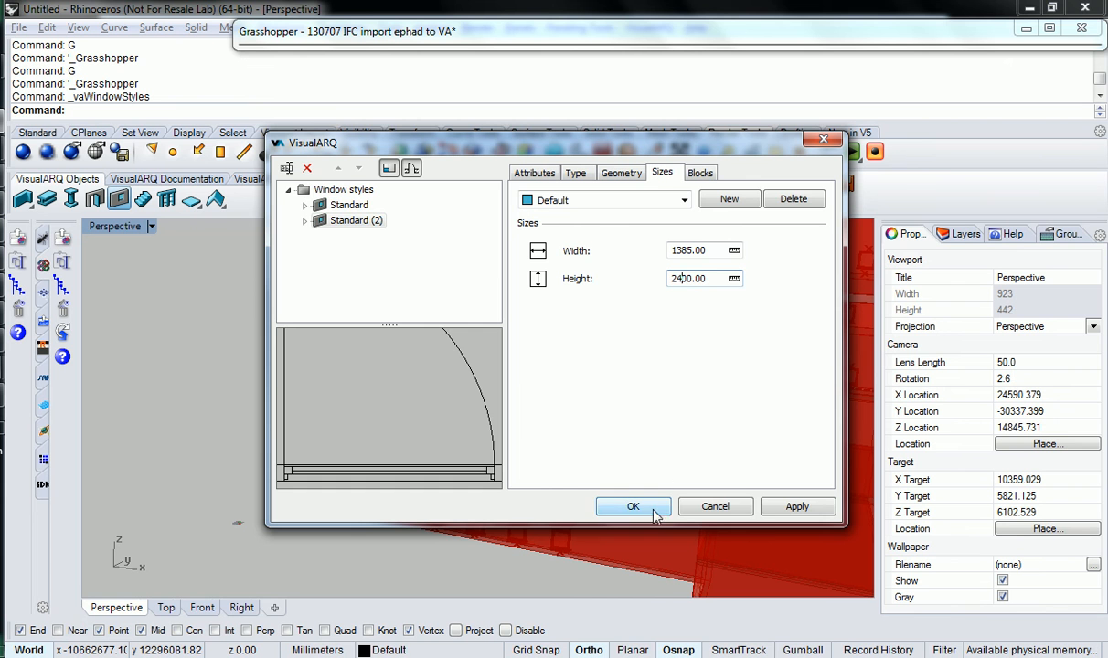
click(633, 506)
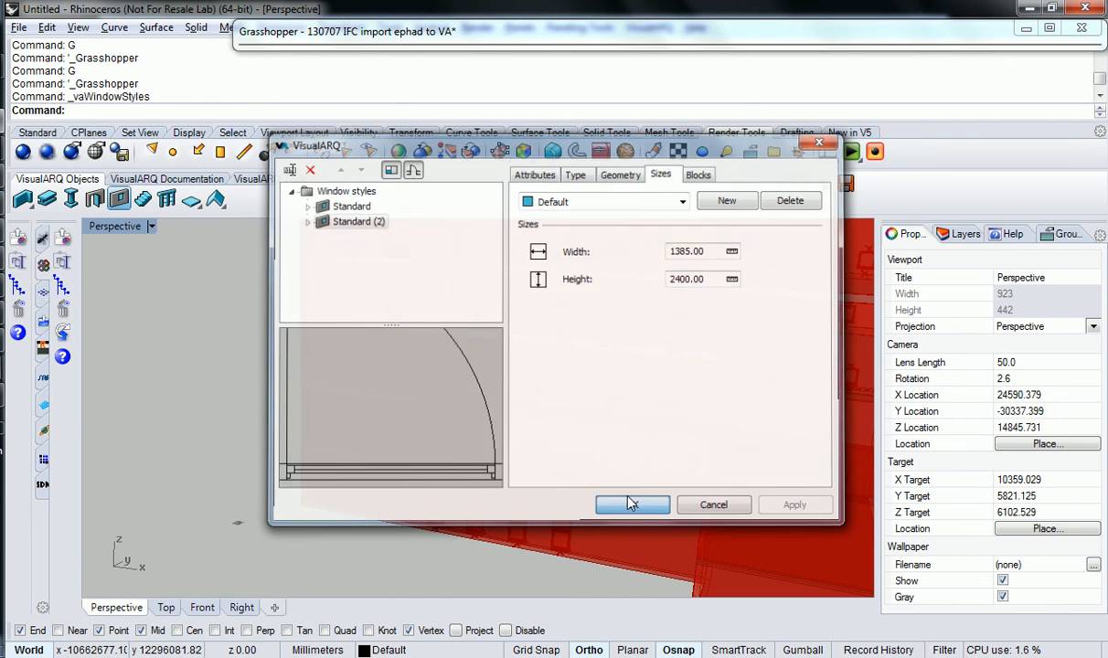
click(632, 505)
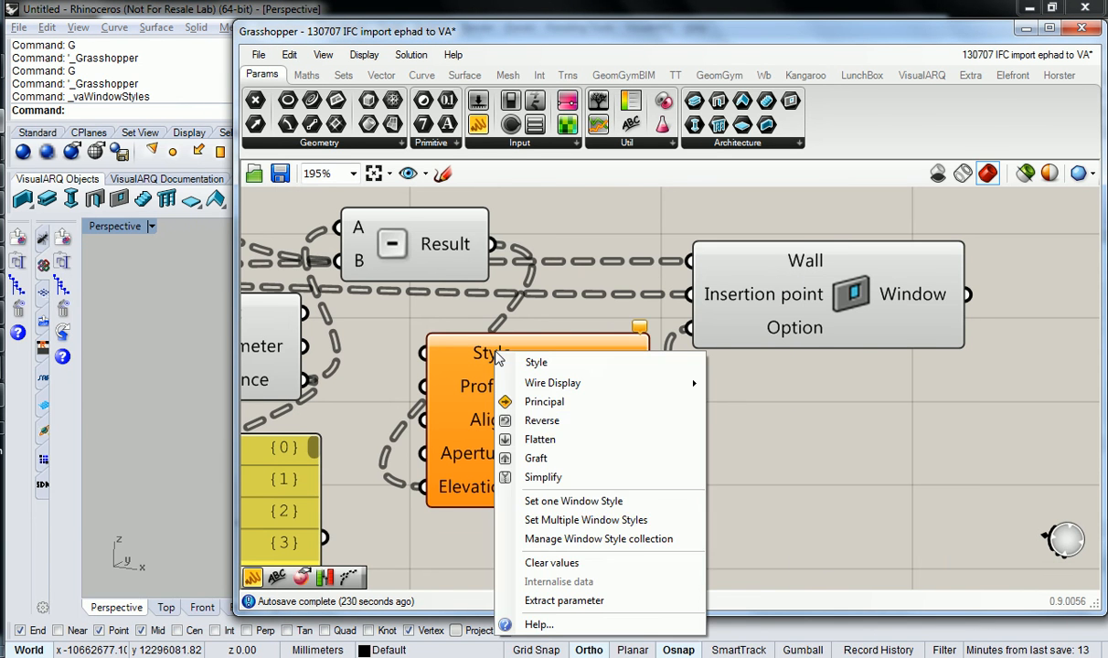
Assign Standard (2) to the windows and orbit the building to inspect them.
click(573, 501)
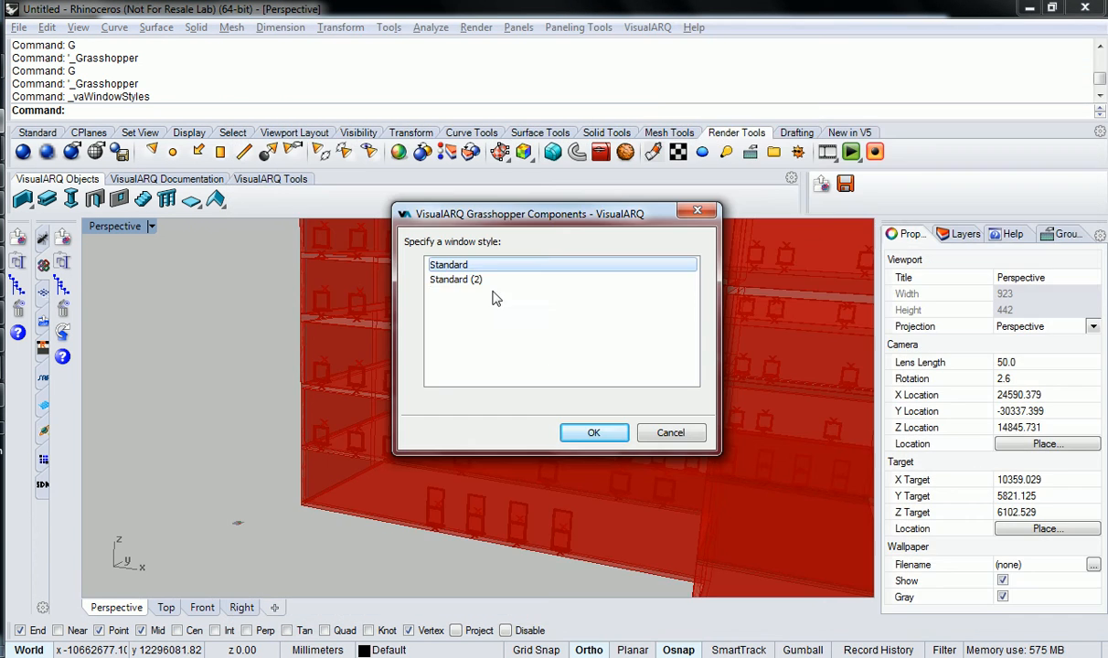
click(594, 432)
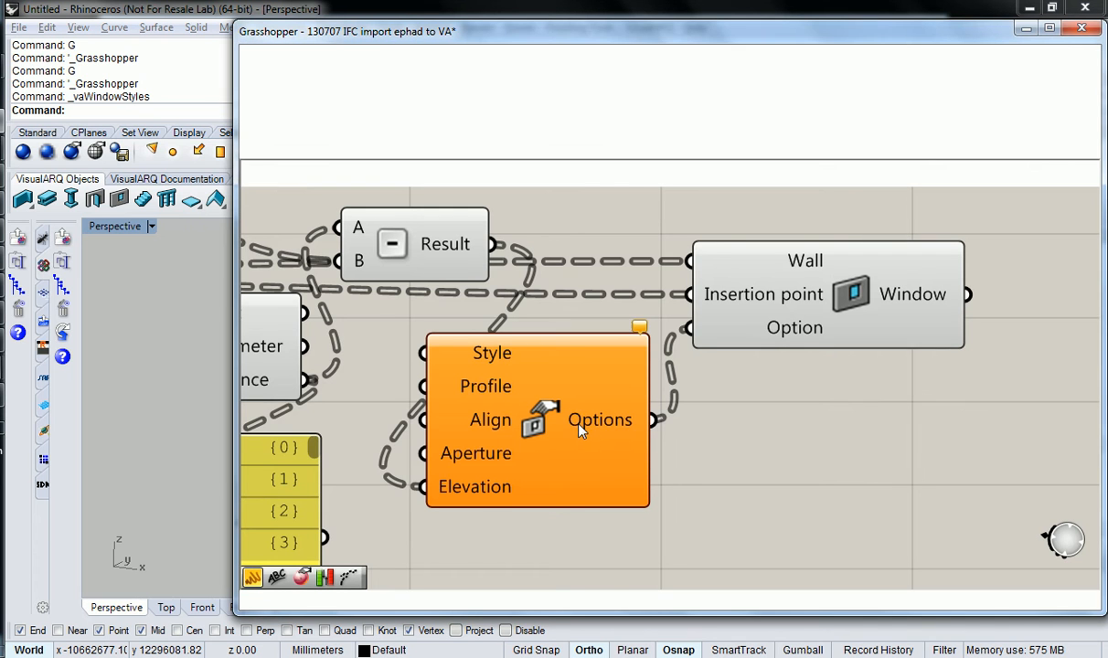
mouse_move(590, 47)
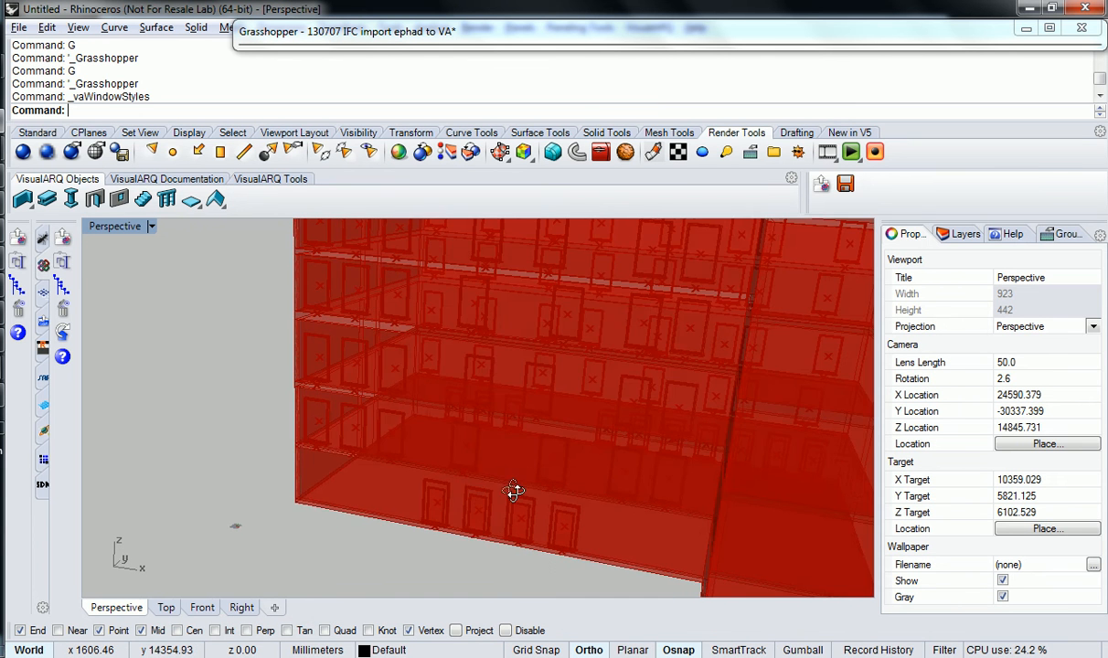
drag(512, 489, 489, 411)
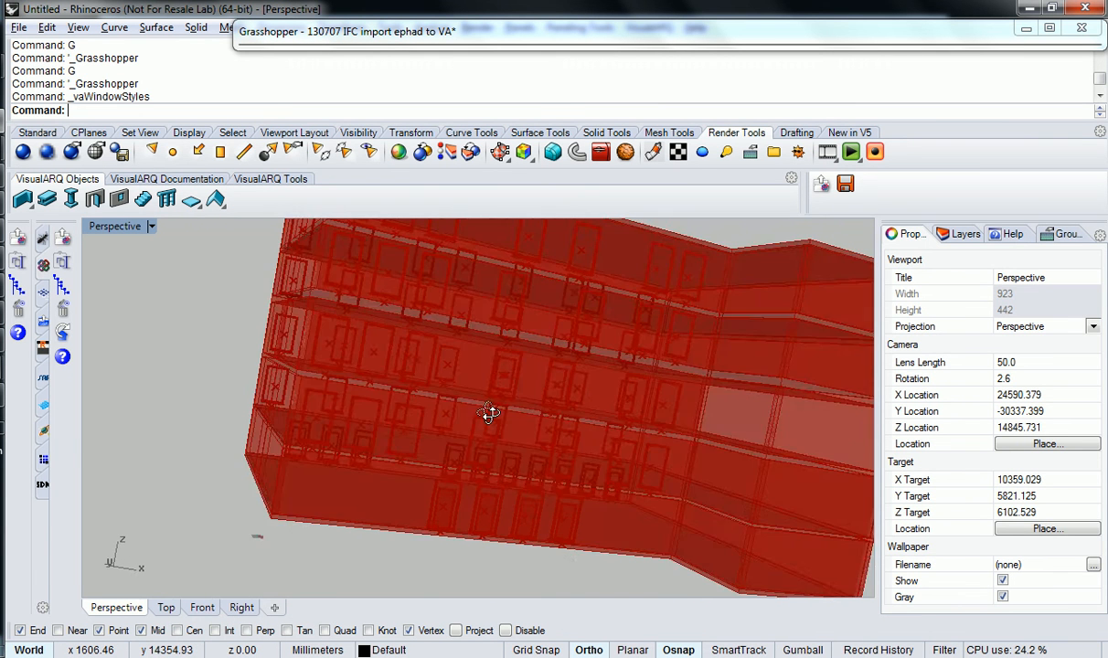
drag(489, 411, 417, 451)
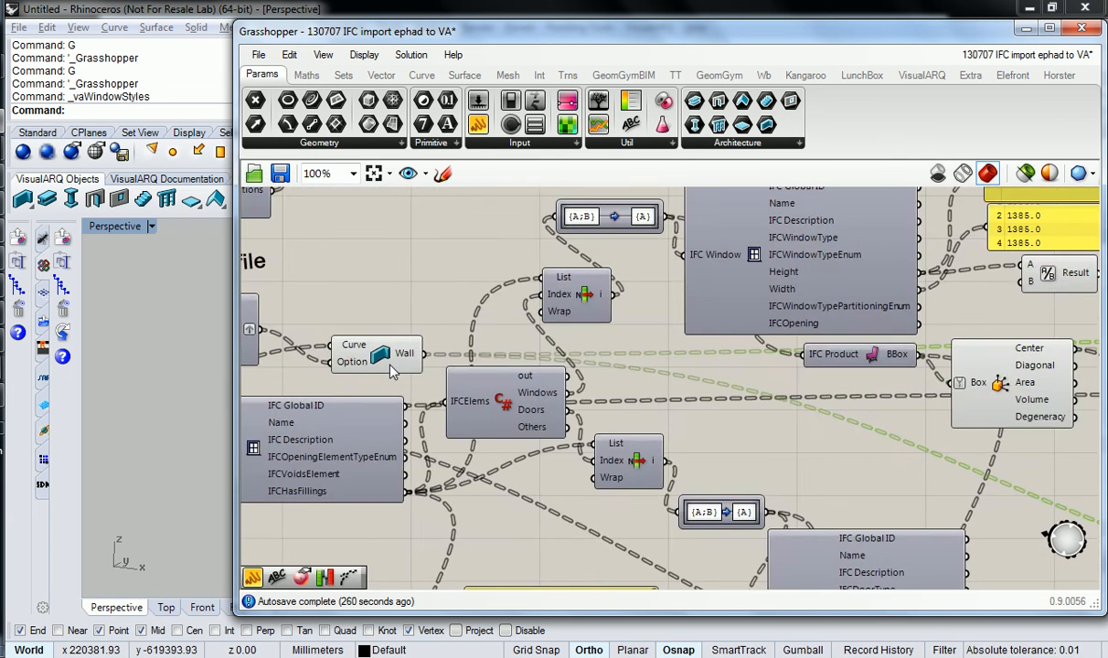
mouse_move(382, 357)
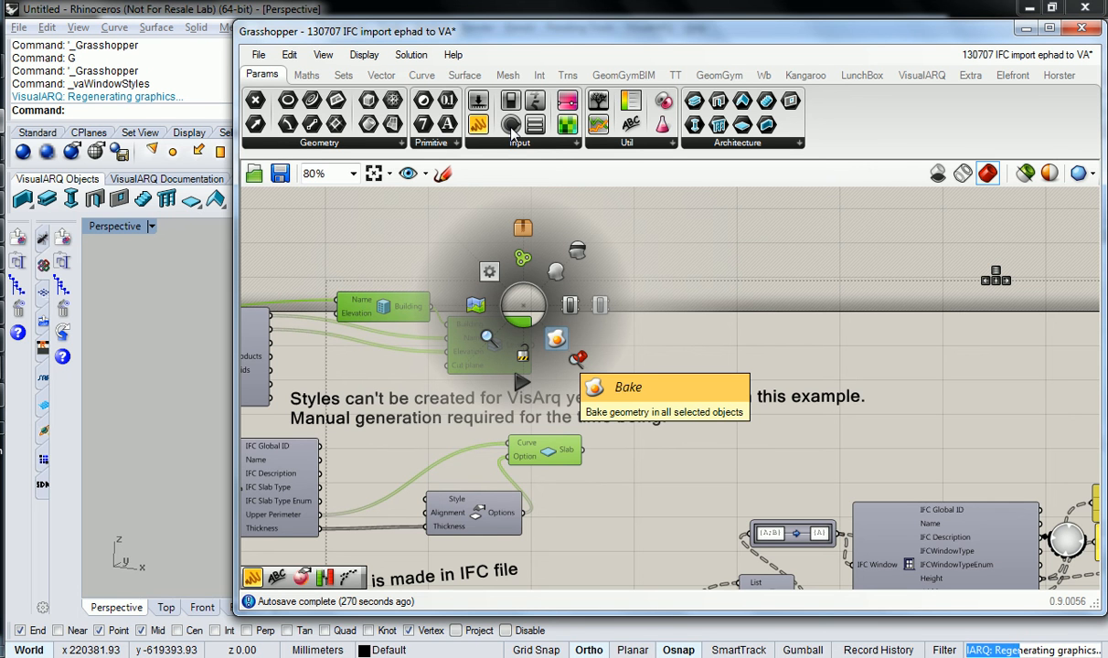
mouse_move(517, 38)
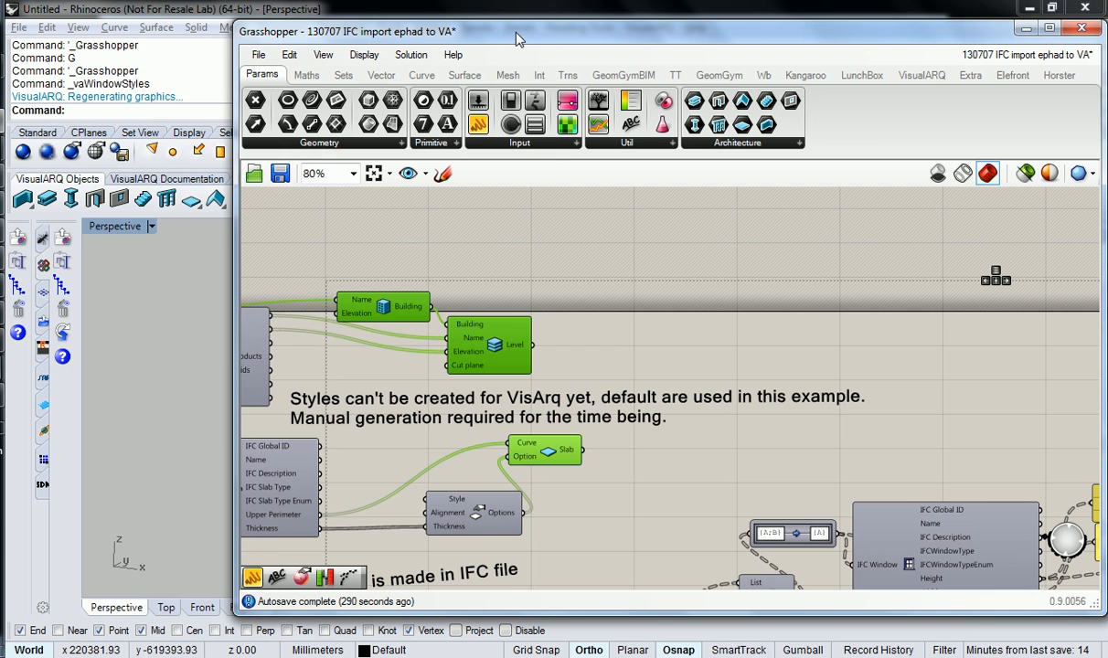
mouse_move(538, 225)
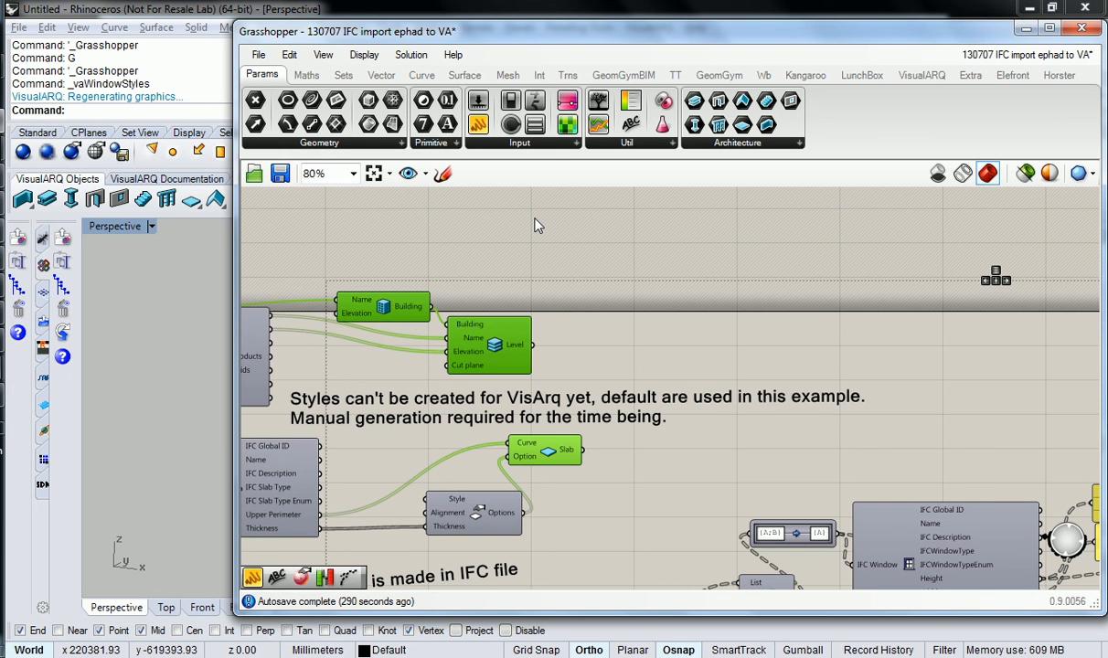
Zoom the canvas around the VisualARQ components for baking.
scroll(down, 3)
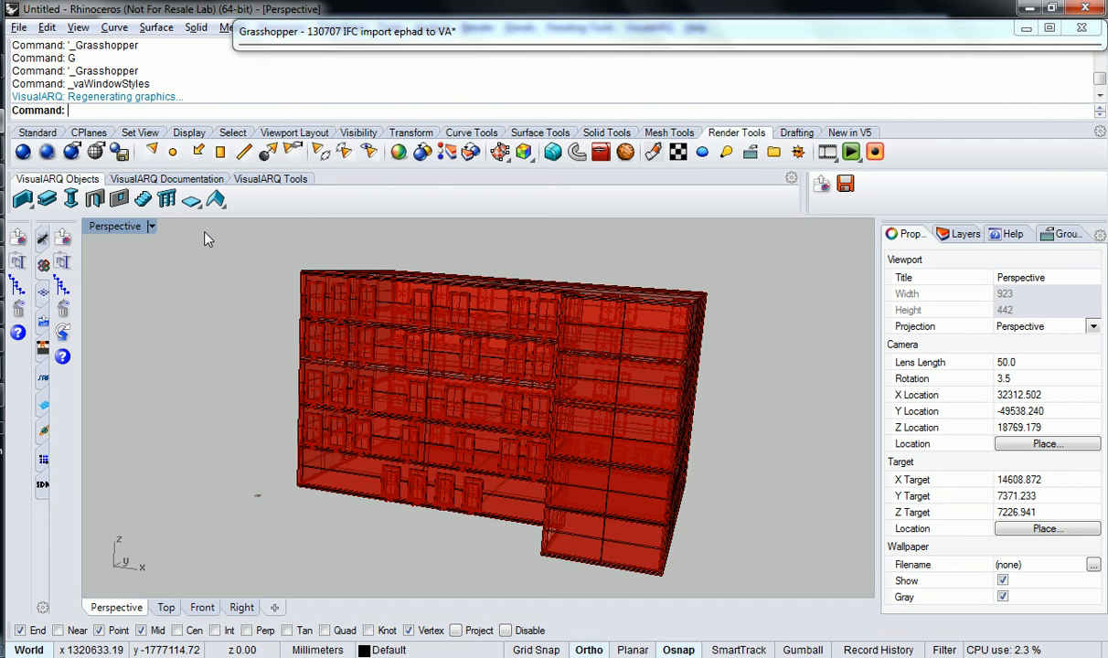
Shade the view and switch an upper-floor window from Standard (2) to Standard.
click(348, 30)
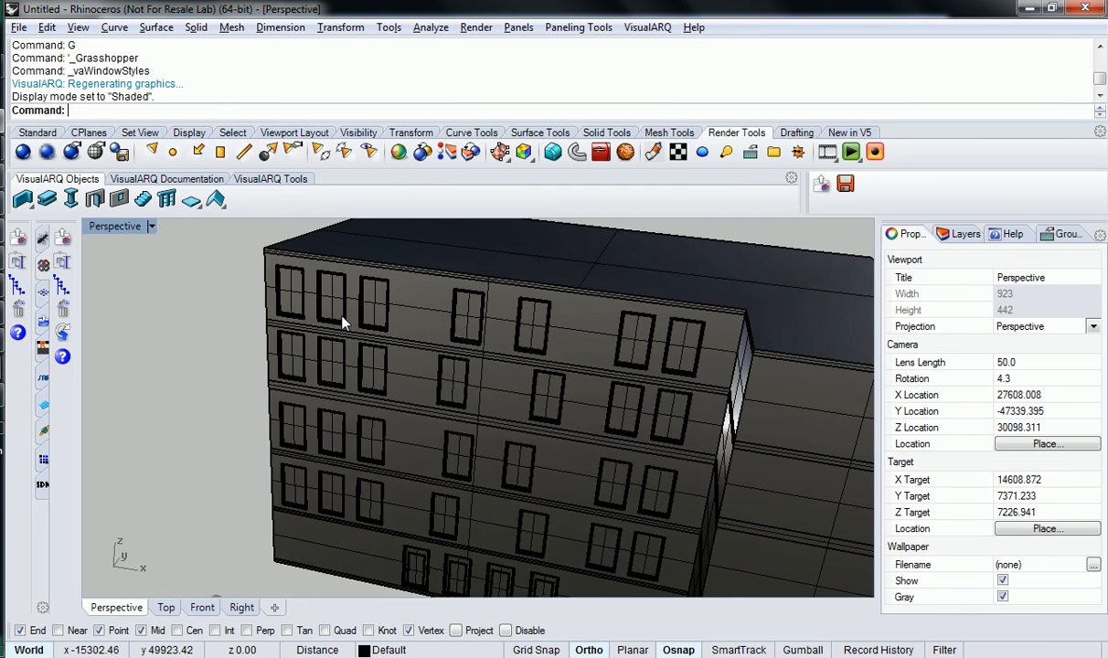
click(325, 278)
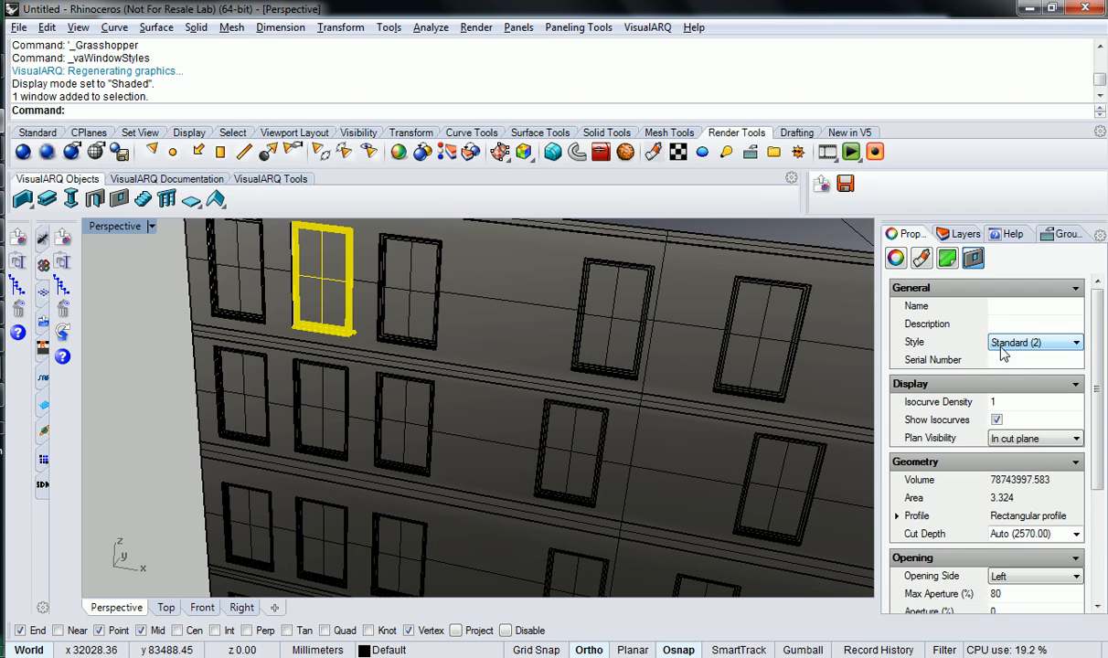
click(1033, 342)
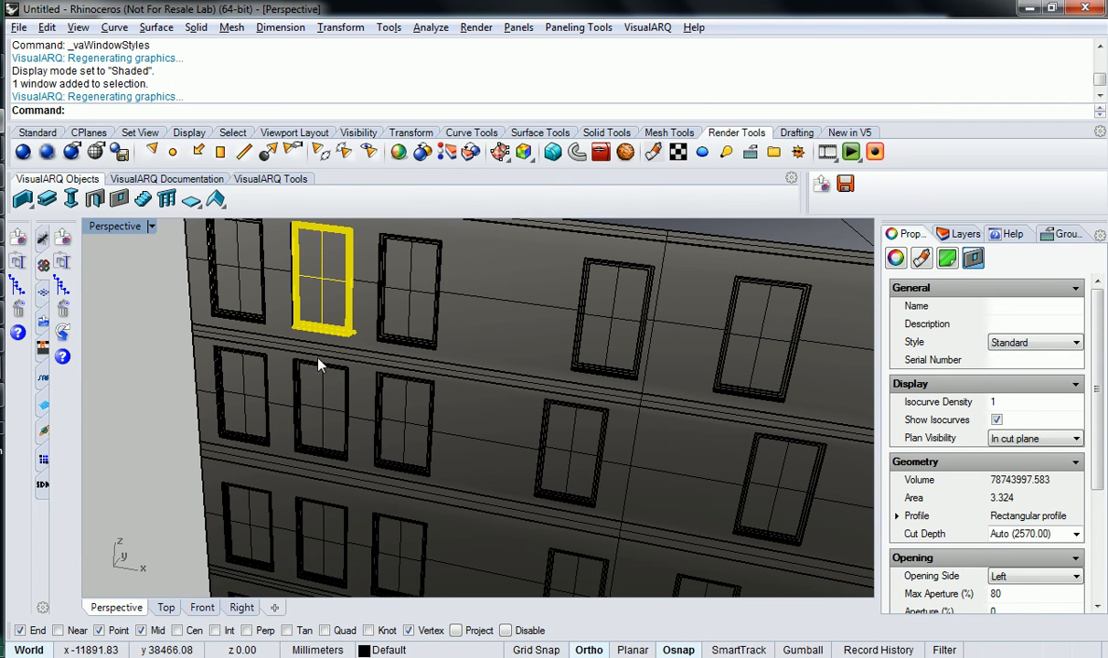
click(441, 332)
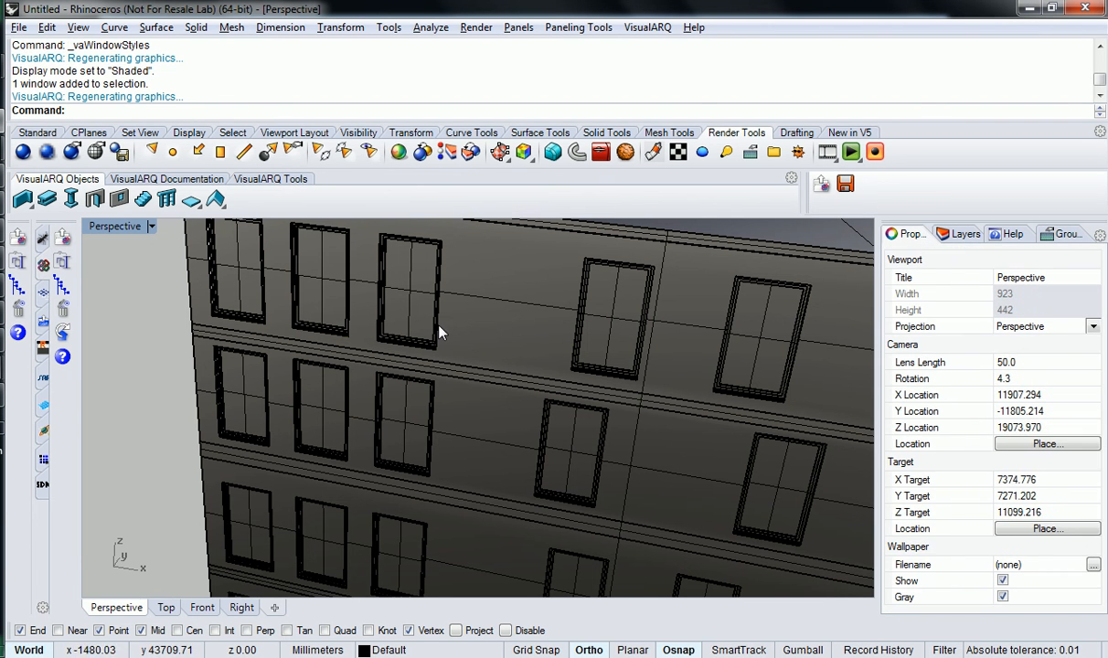
click(324, 279)
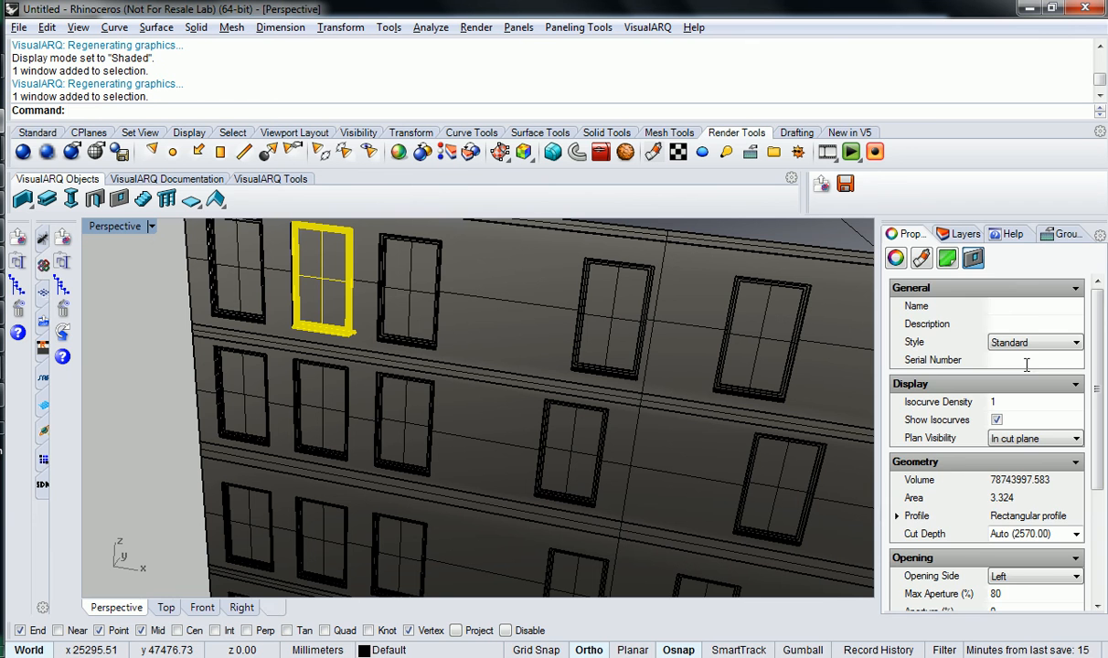
mouse_move(259, 350)
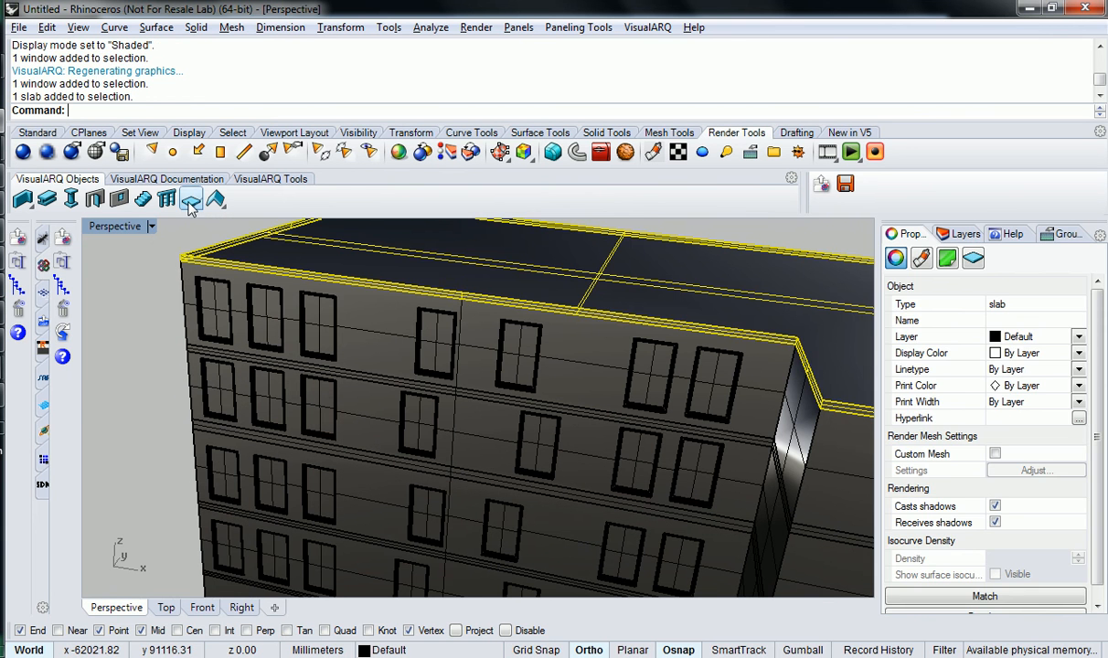
Change the roof slab thickness from 220 to 500, then orbit to view from below.
click(119, 199)
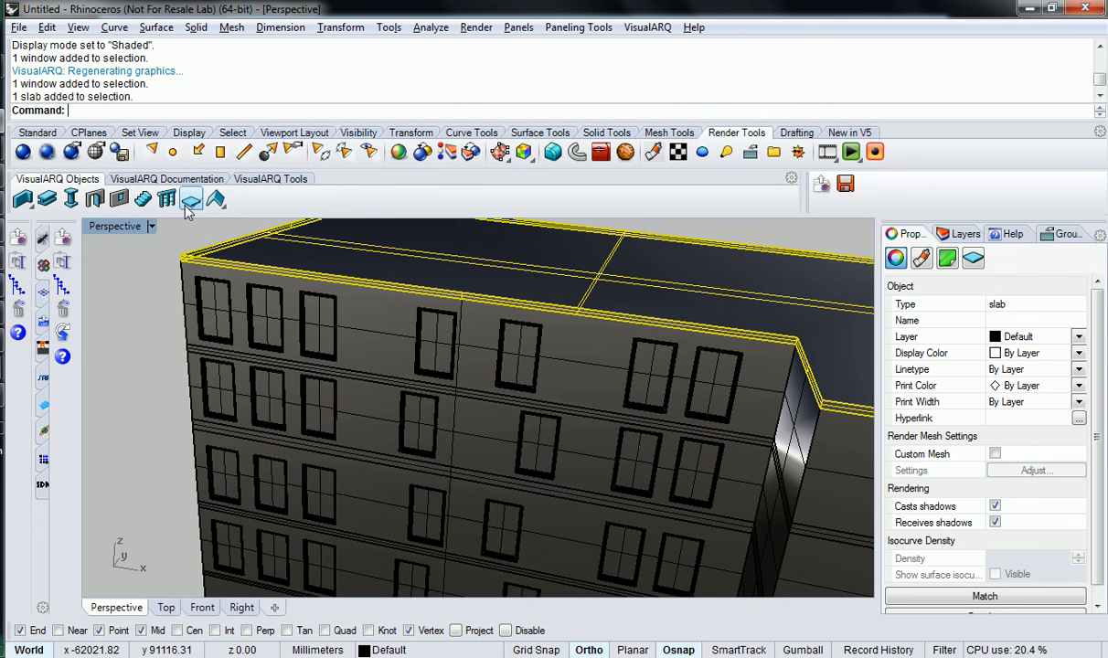
click(191, 199)
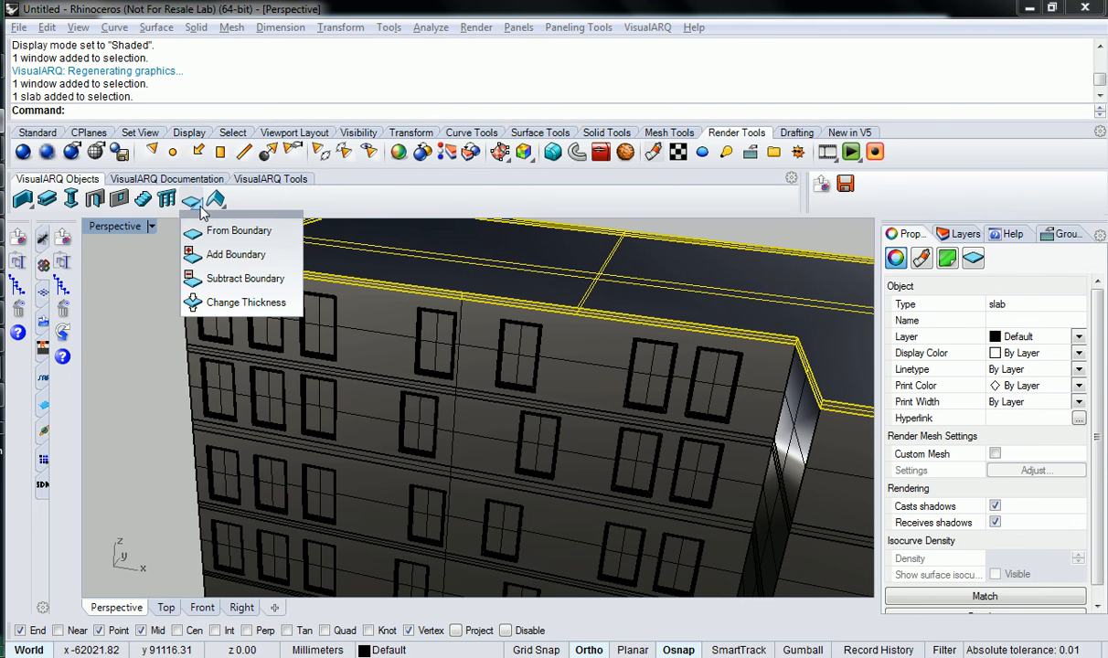
click(245, 302)
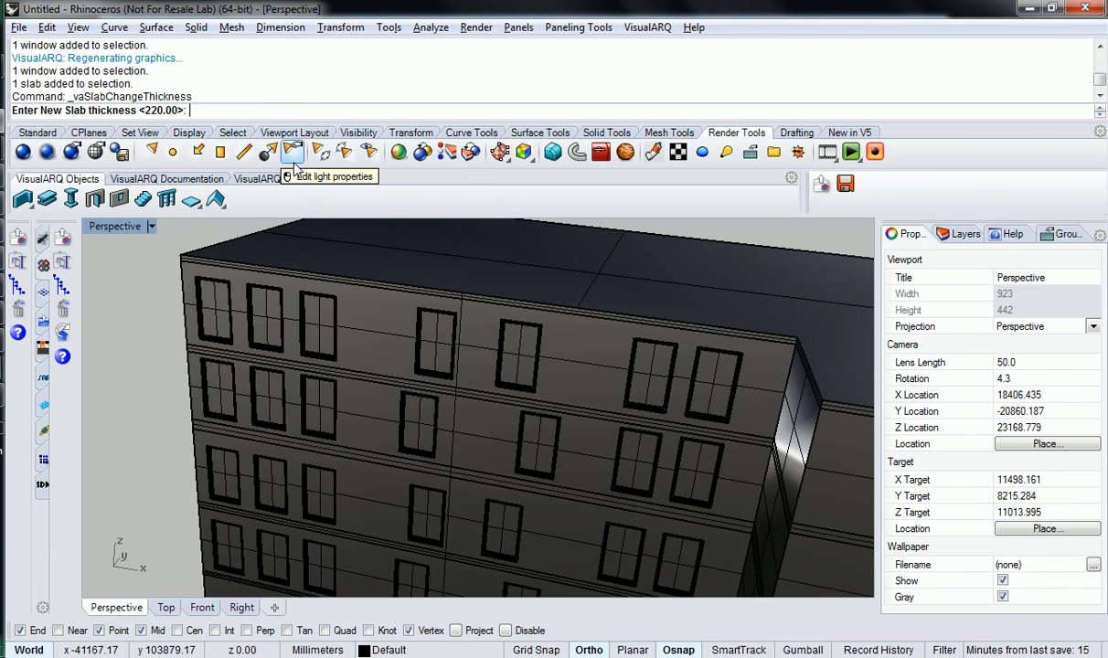
text(500)
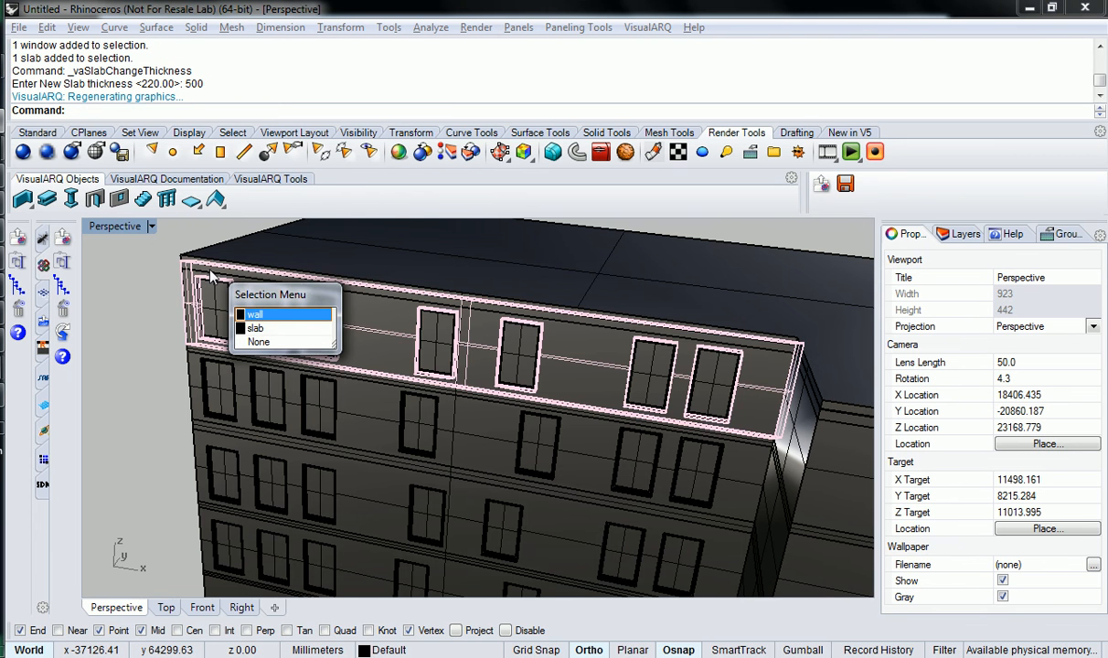
mouse_move(160, 319)
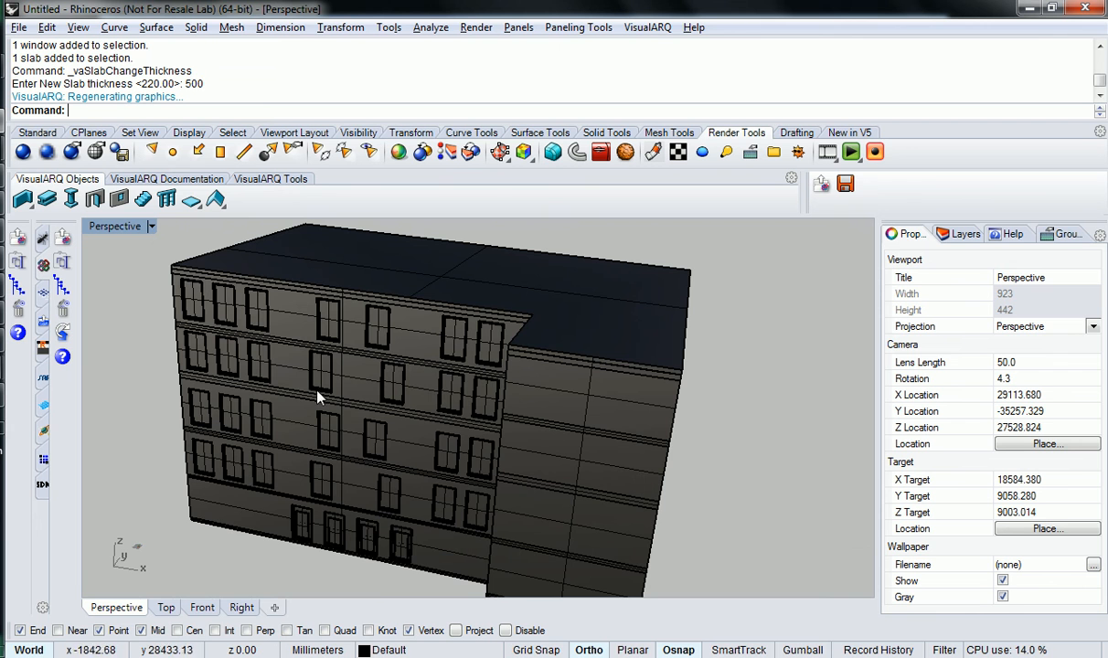
drag(320, 398, 630, 471)
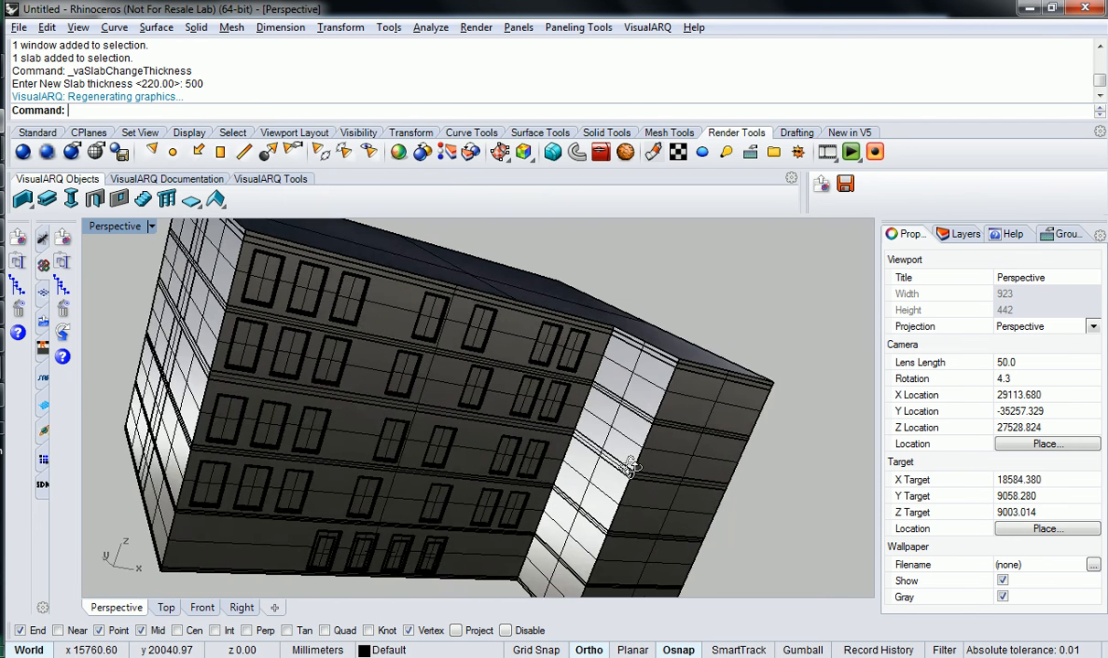